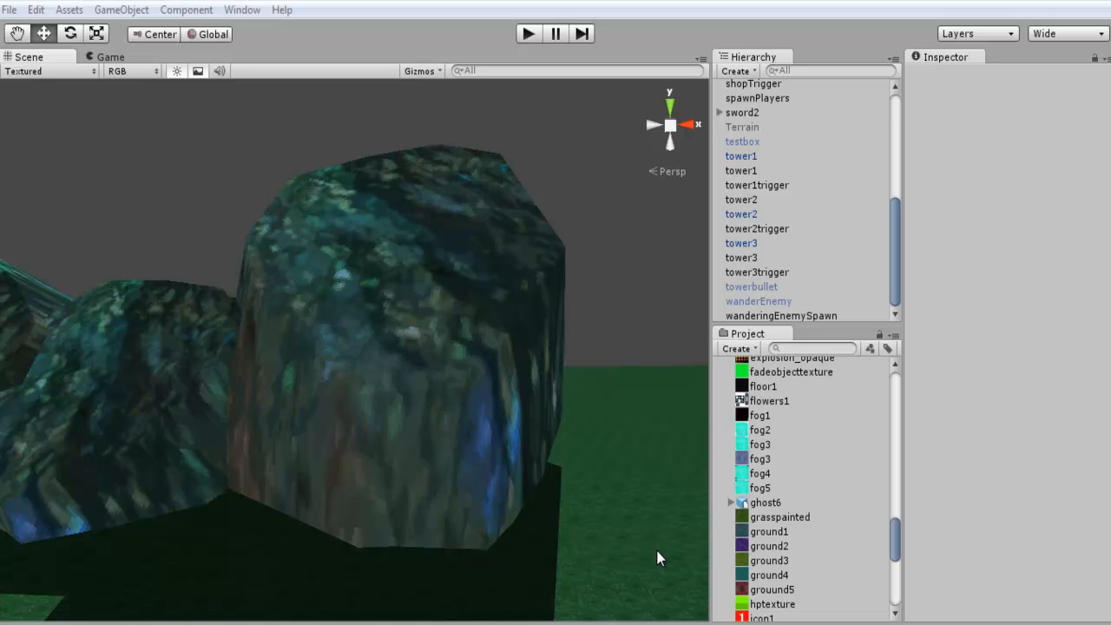
pyautogui.moveTo(596, 427)
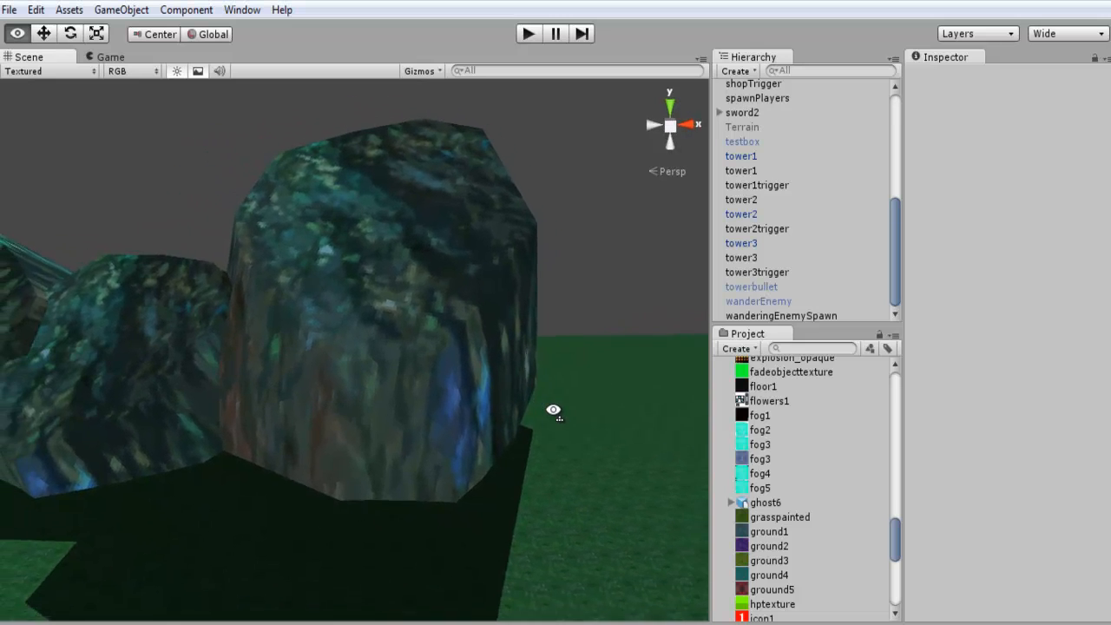
# Step: Add a Mesh Collider to rock1 and switch its material to a new shader
pyautogui.moveTo(555, 412); pyautogui.dragTo(565, 408)
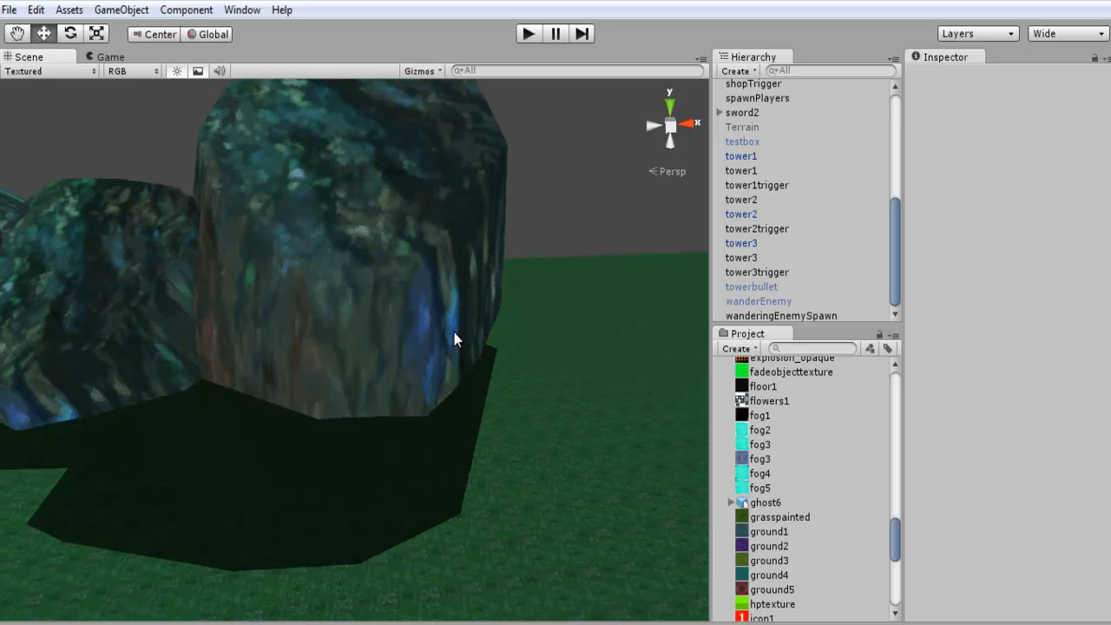
pyautogui.moveTo(496, 413)
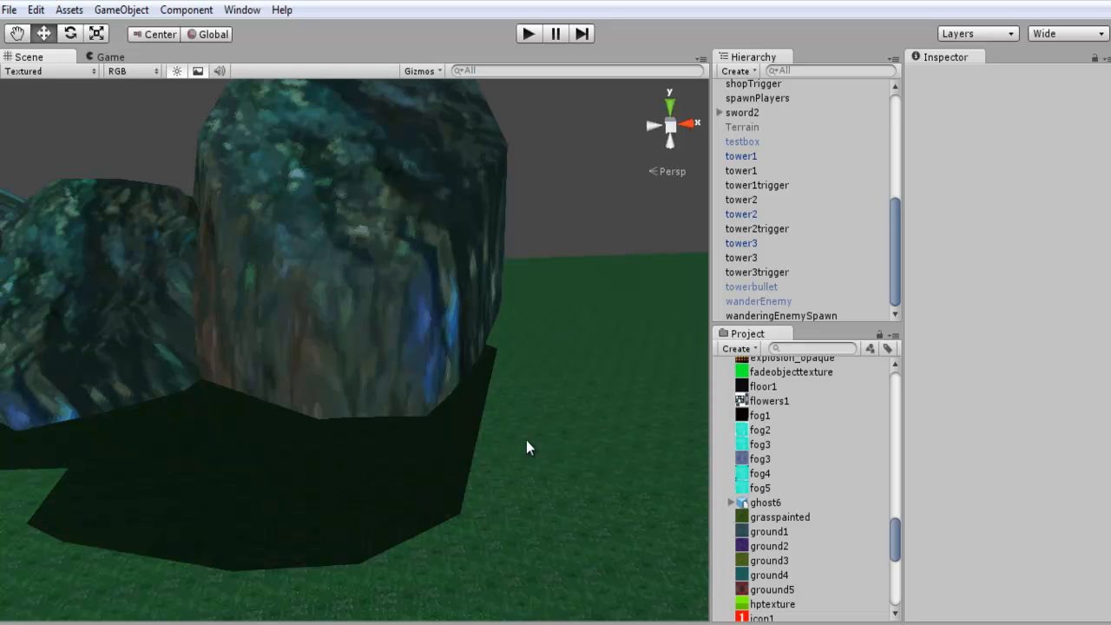
pyautogui.moveTo(542, 374)
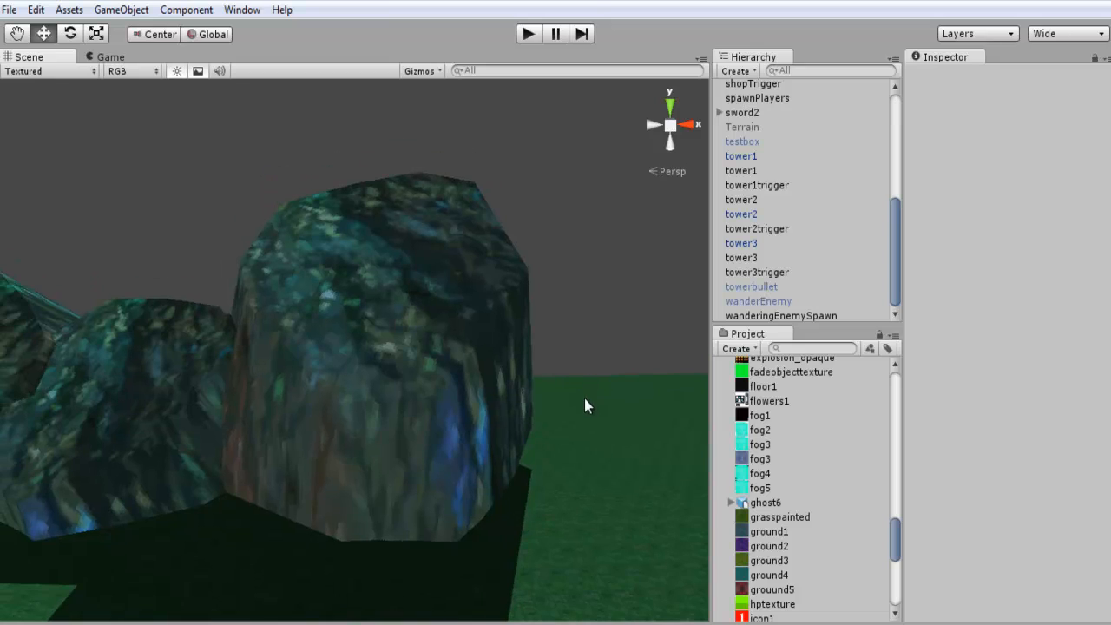
pyautogui.moveTo(582, 398)
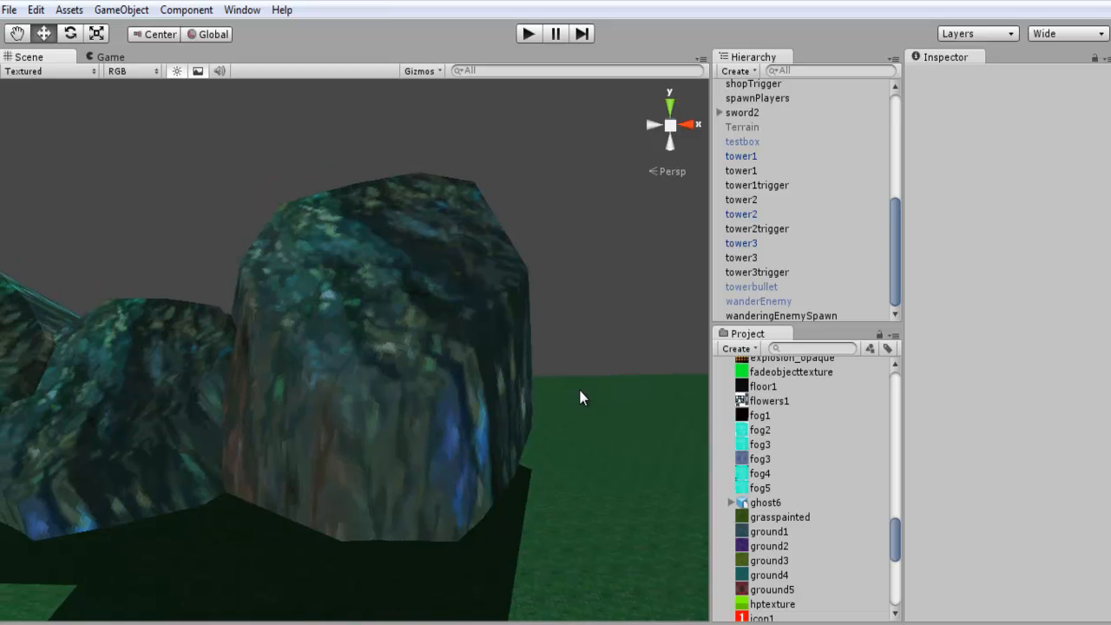
pyautogui.moveTo(391, 333)
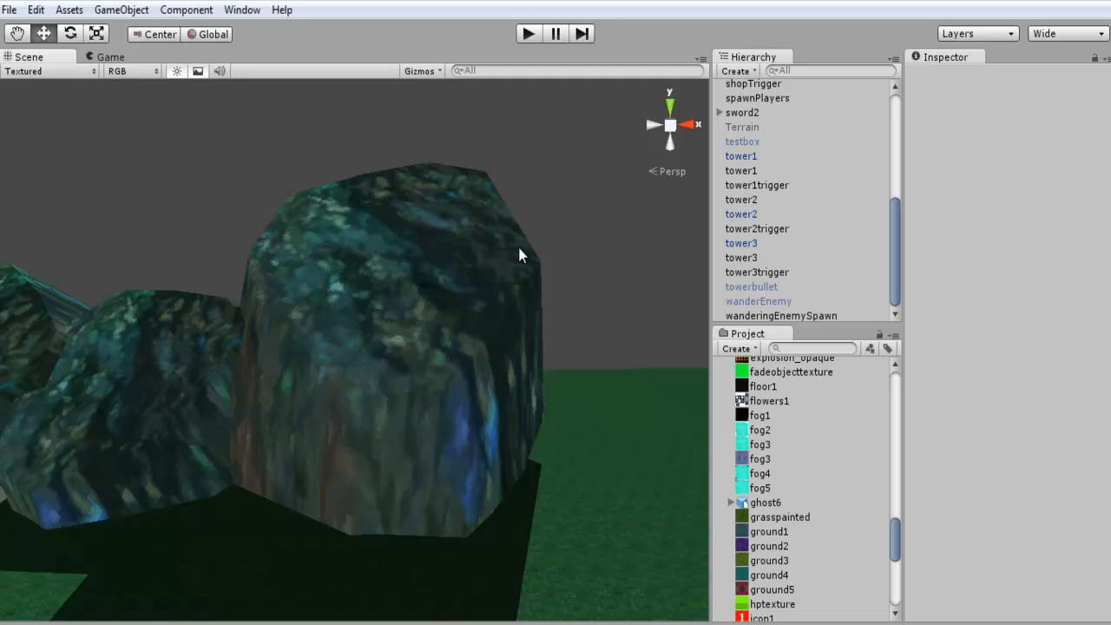
pyautogui.moveTo(371, 321)
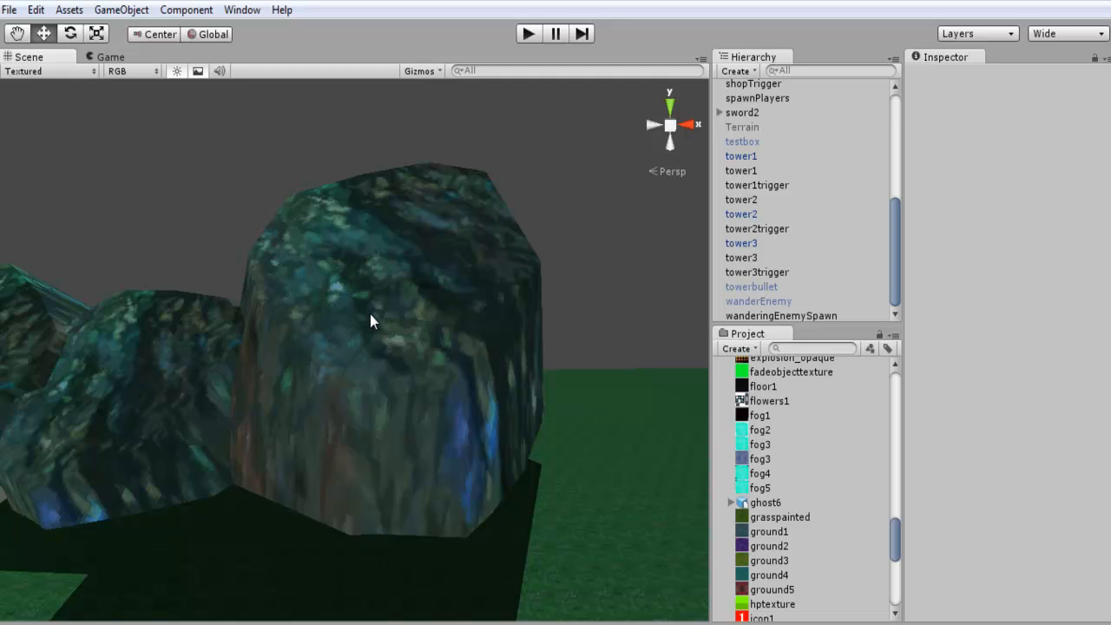
pyautogui.moveTo(489, 363)
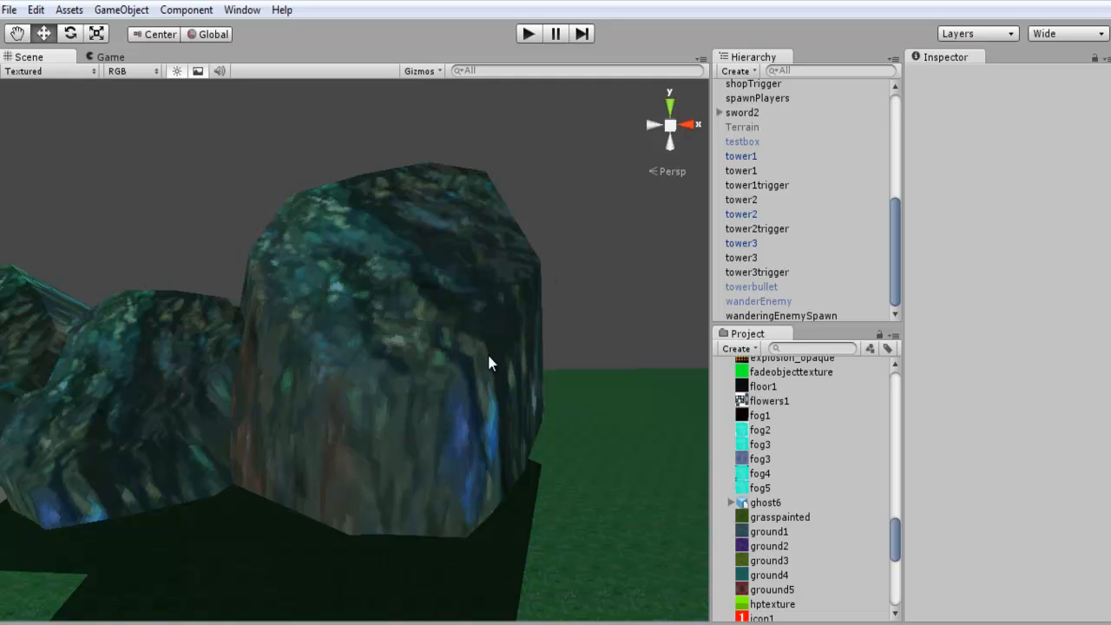
pyautogui.moveTo(419, 352)
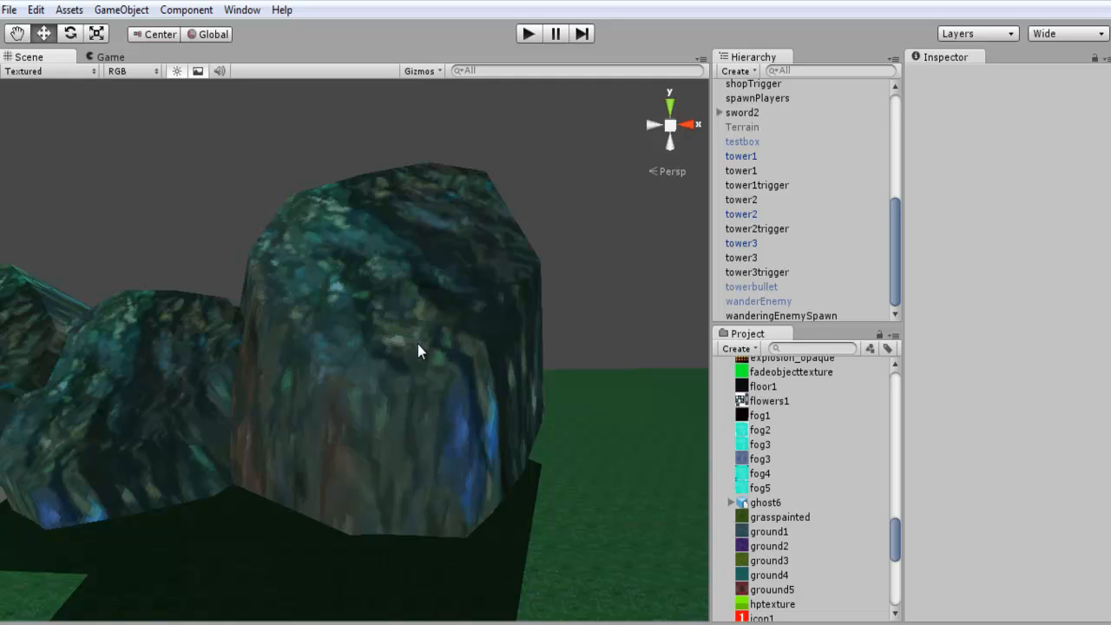
pyautogui.moveTo(419, 339)
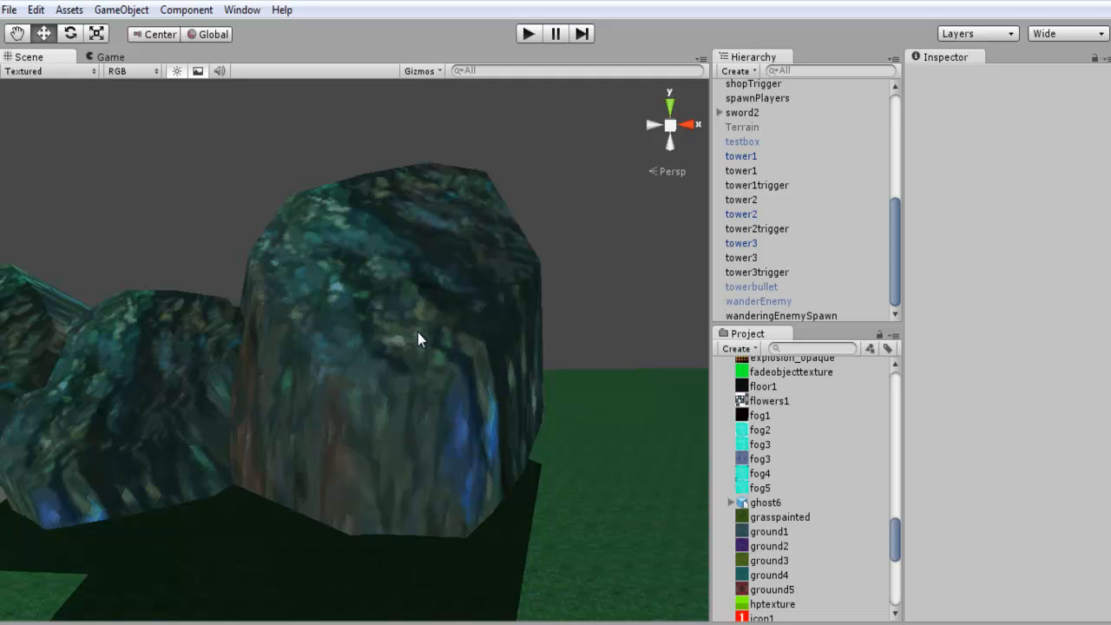
pyautogui.moveTo(462, 291)
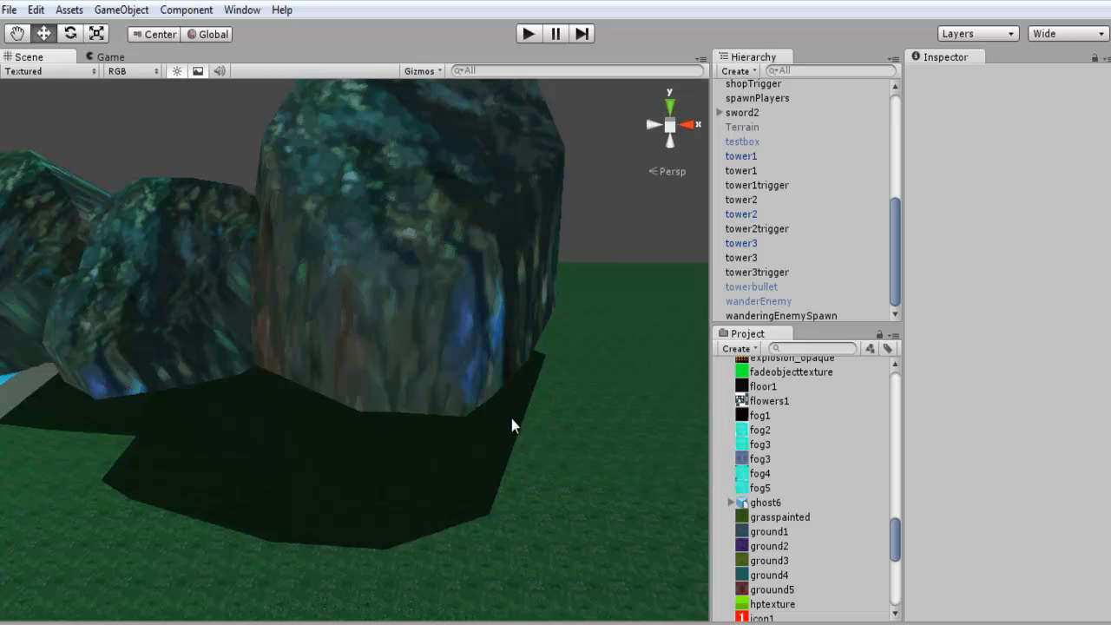
pyautogui.moveTo(264, 464)
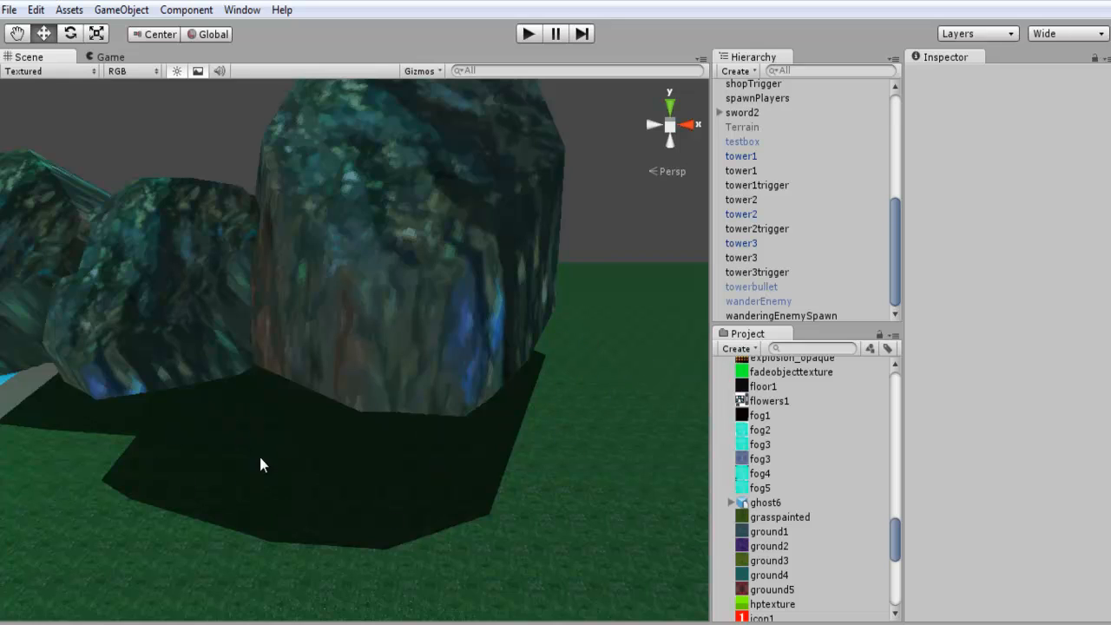
pyautogui.moveTo(547, 380)
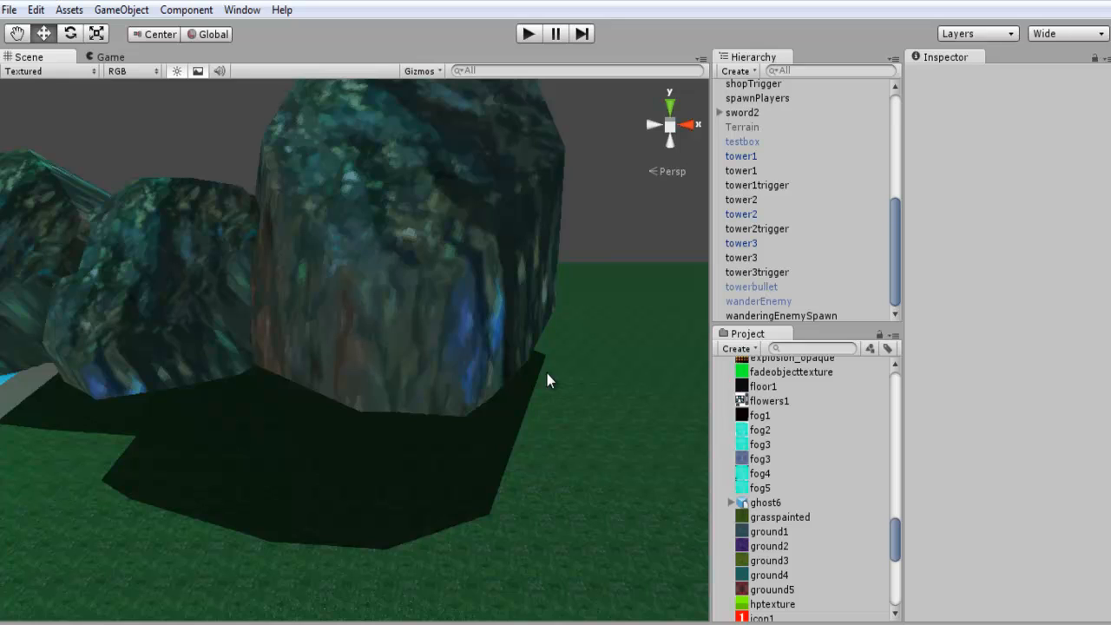
pyautogui.moveTo(666, 359)
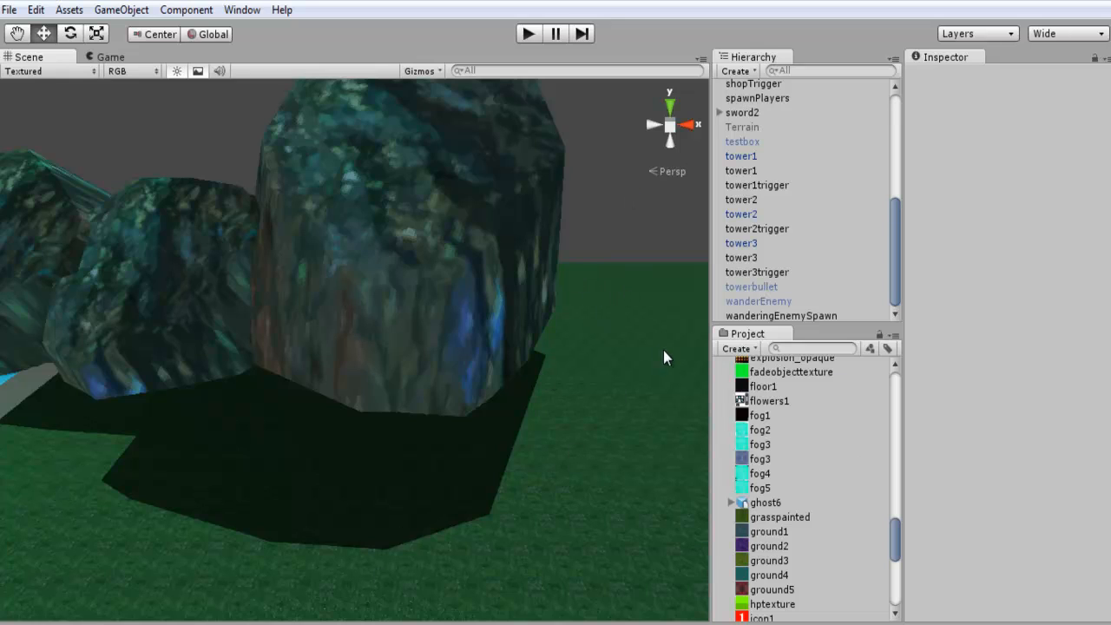
pyautogui.moveTo(499, 382)
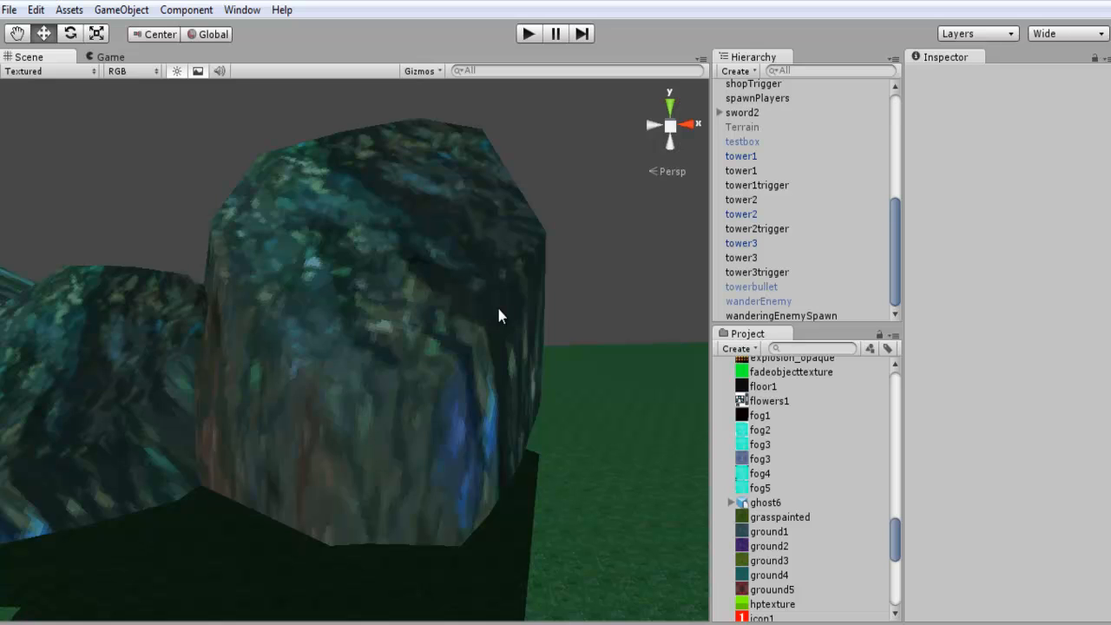
pyautogui.click(373, 286)
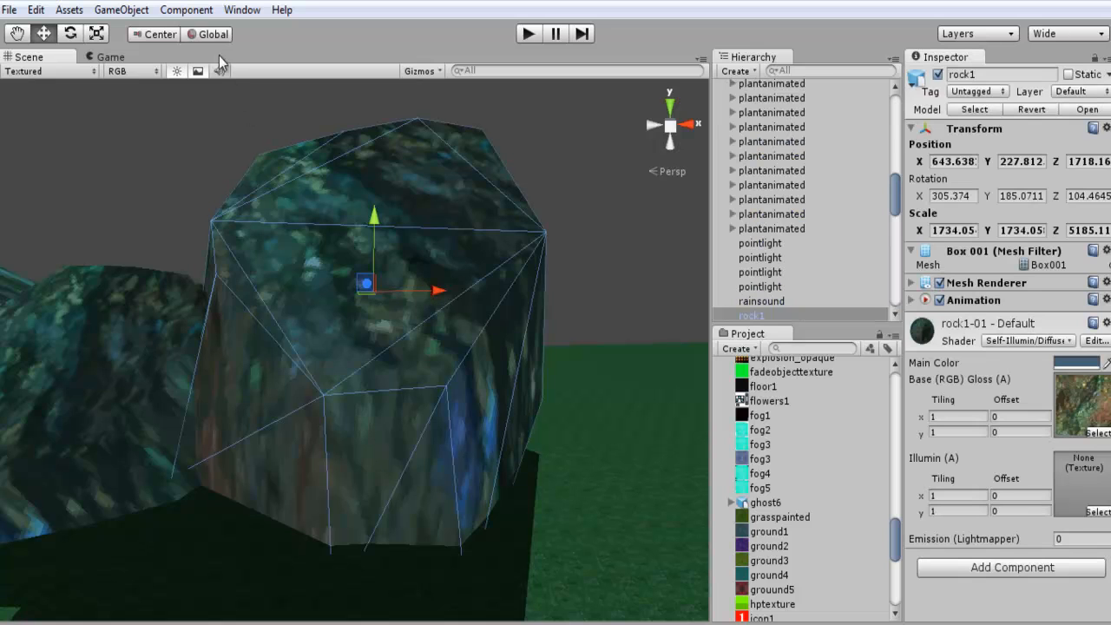
pyautogui.click(185, 10)
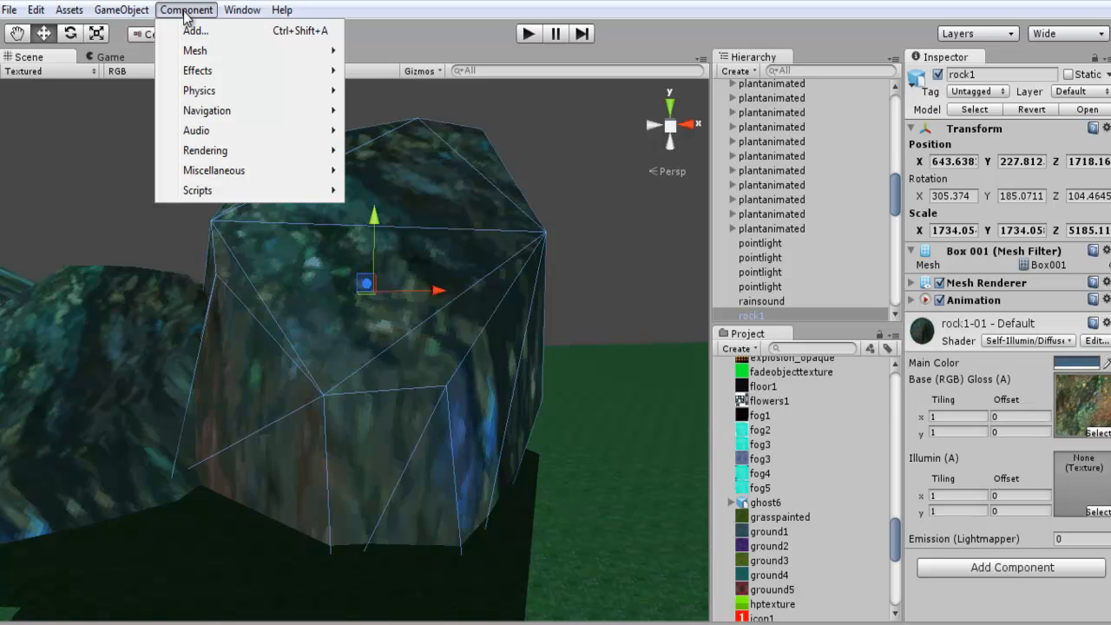
pyautogui.moveTo(207, 60)
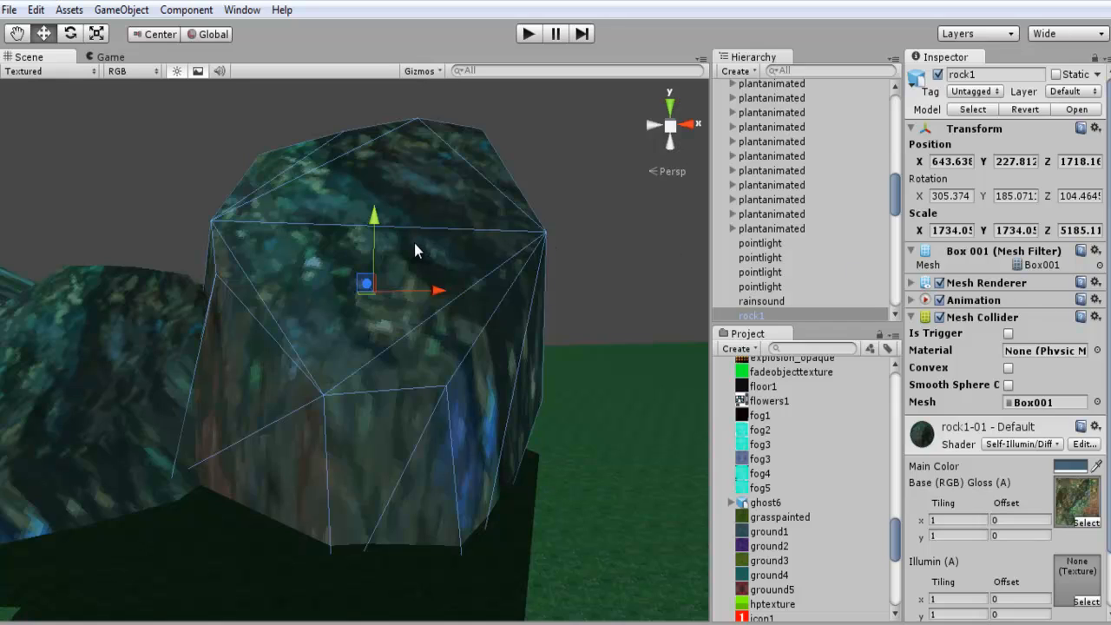
pyautogui.moveTo(410, 242)
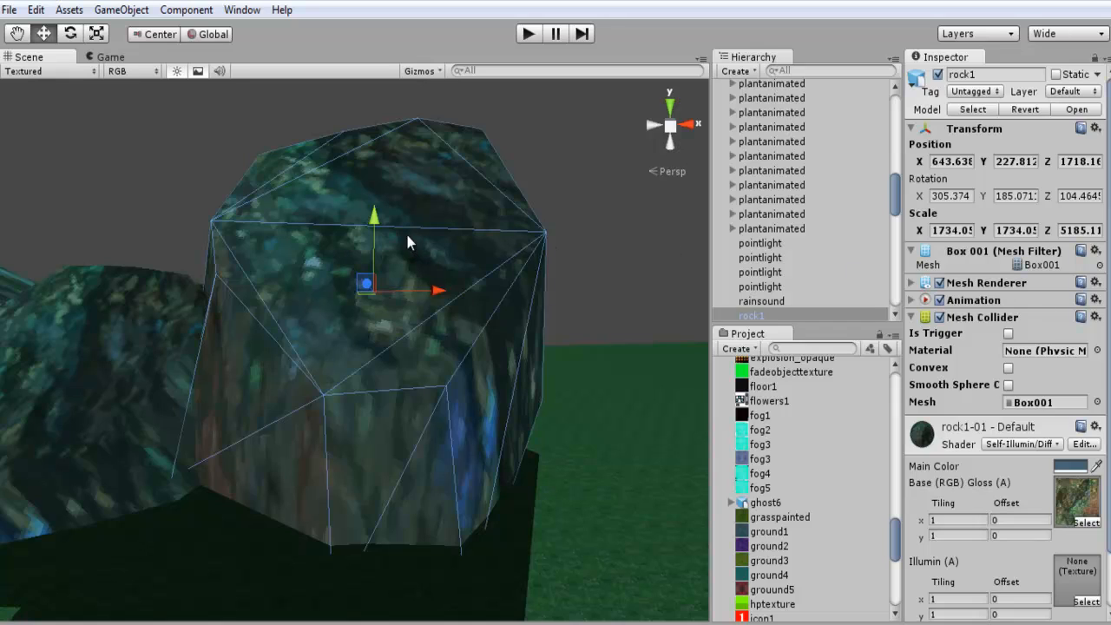
pyautogui.moveTo(546, 289)
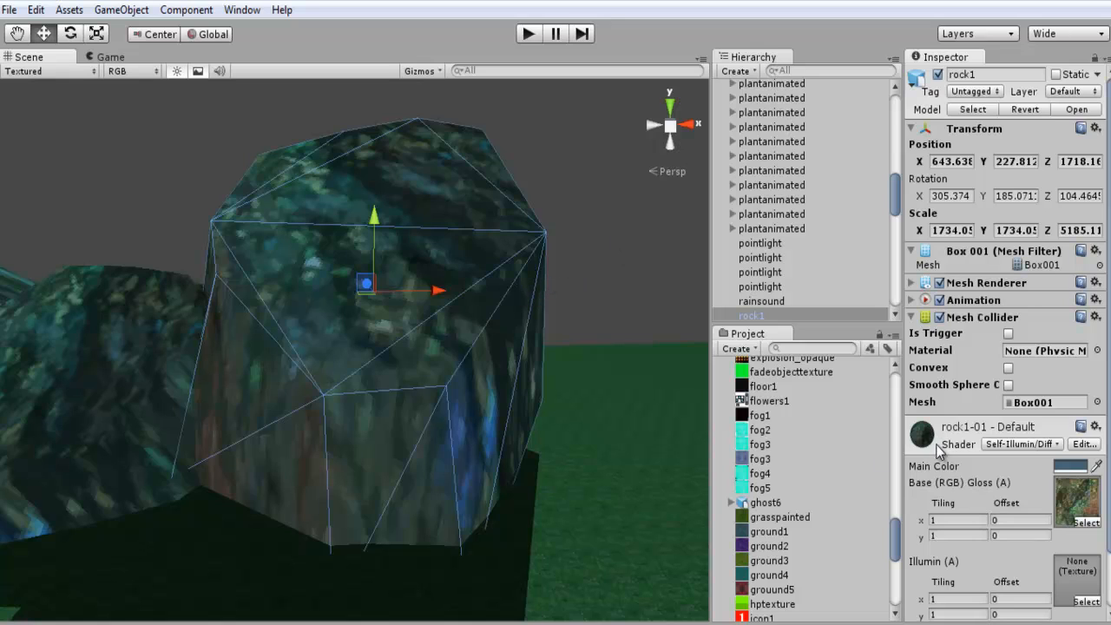
pyautogui.click(1021, 444)
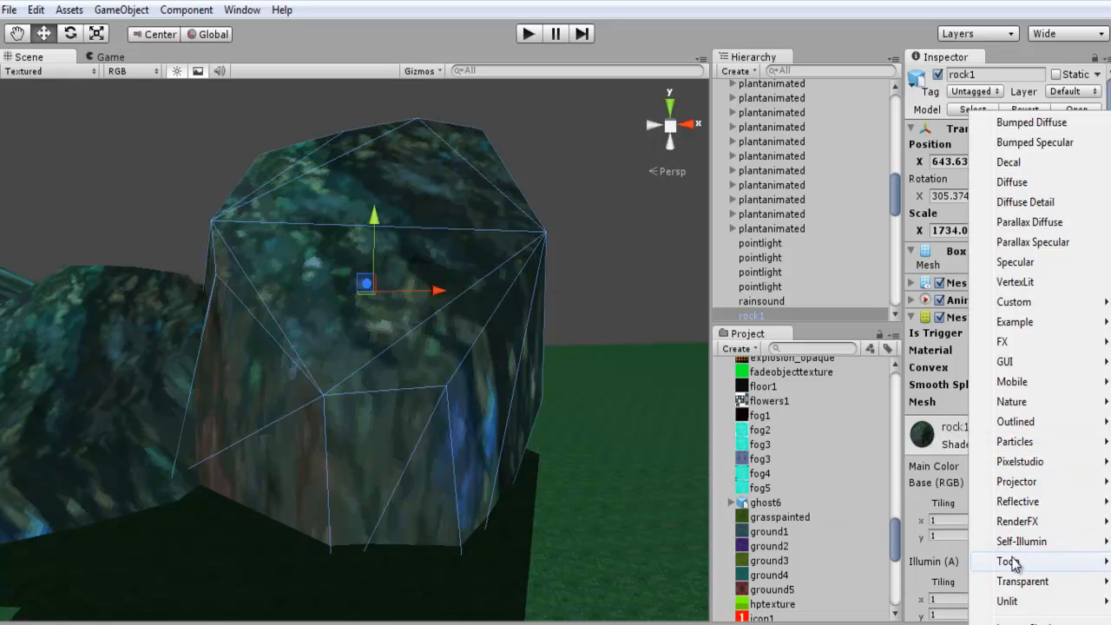
pyautogui.moveTo(1018, 501)
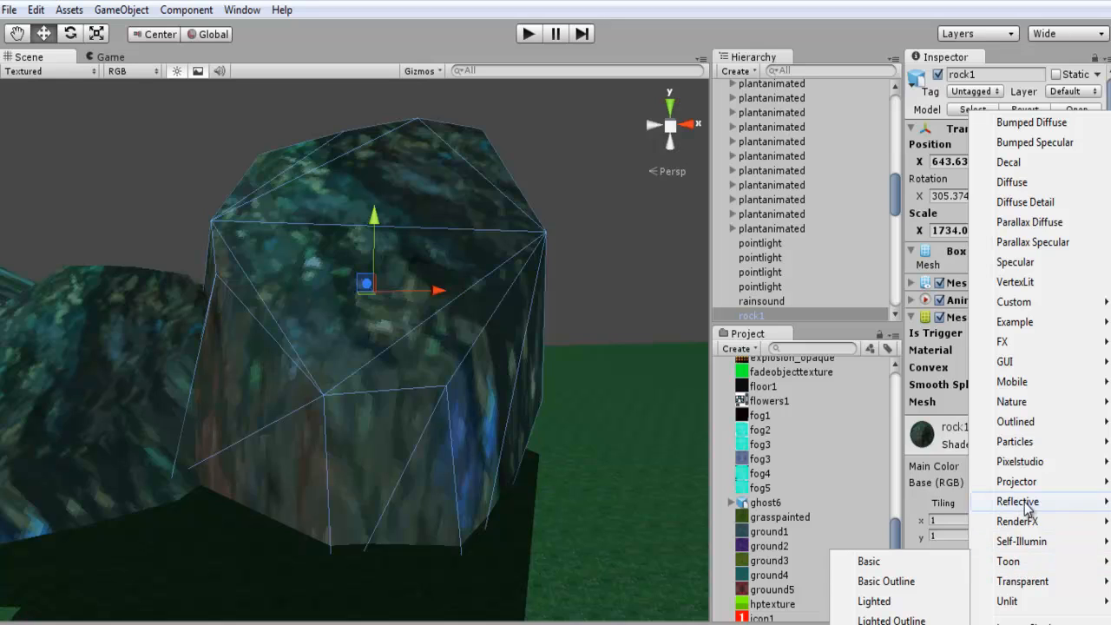
pyautogui.click(1020, 461)
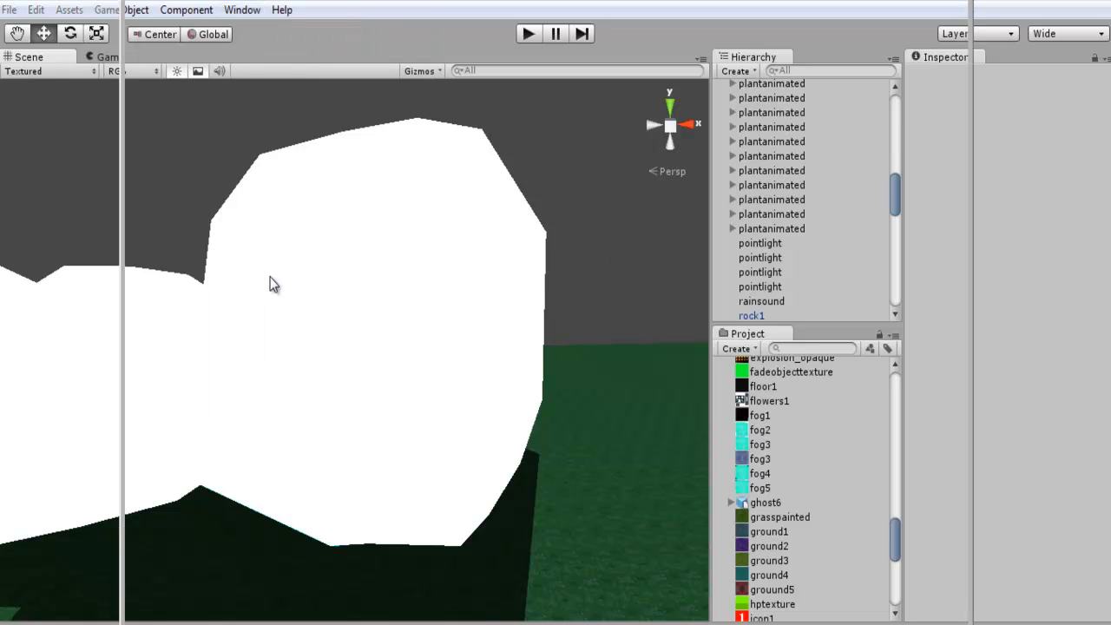
pyautogui.moveTo(490, 285)
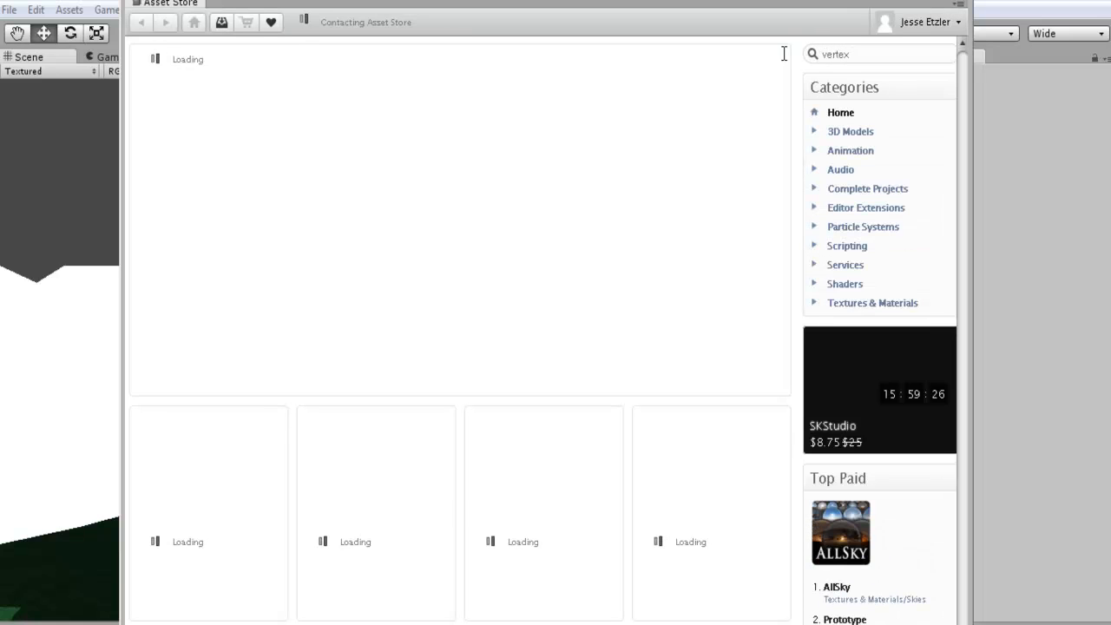
# Step: Search the Asset Store for 'painter' and open the Simple Vertex Painter page
pyautogui.write('painter')
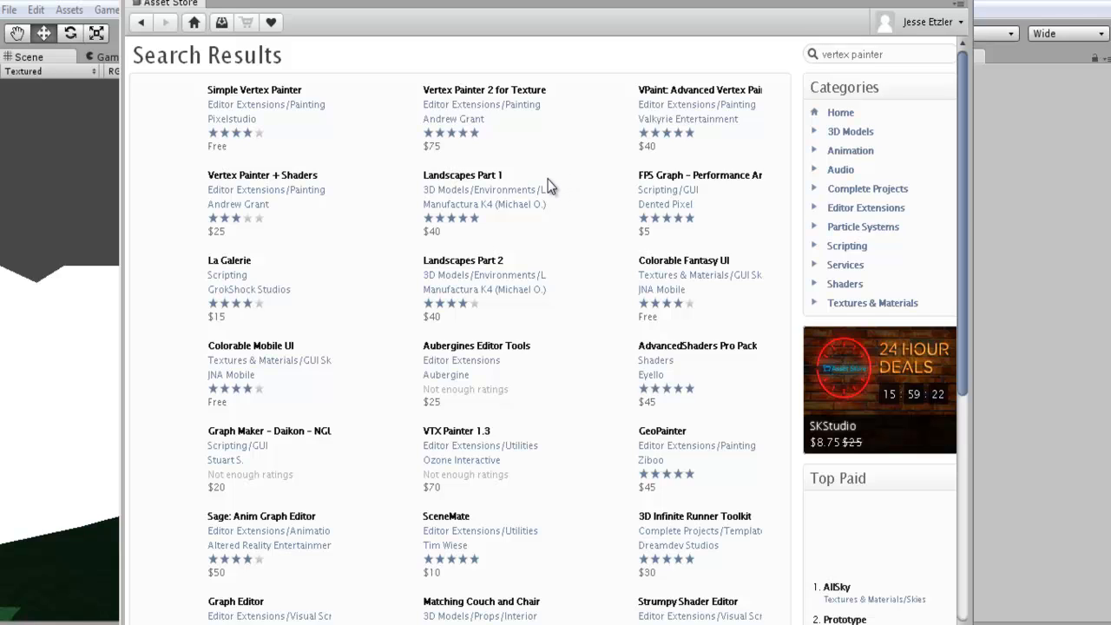
pyautogui.moveTo(590, 193)
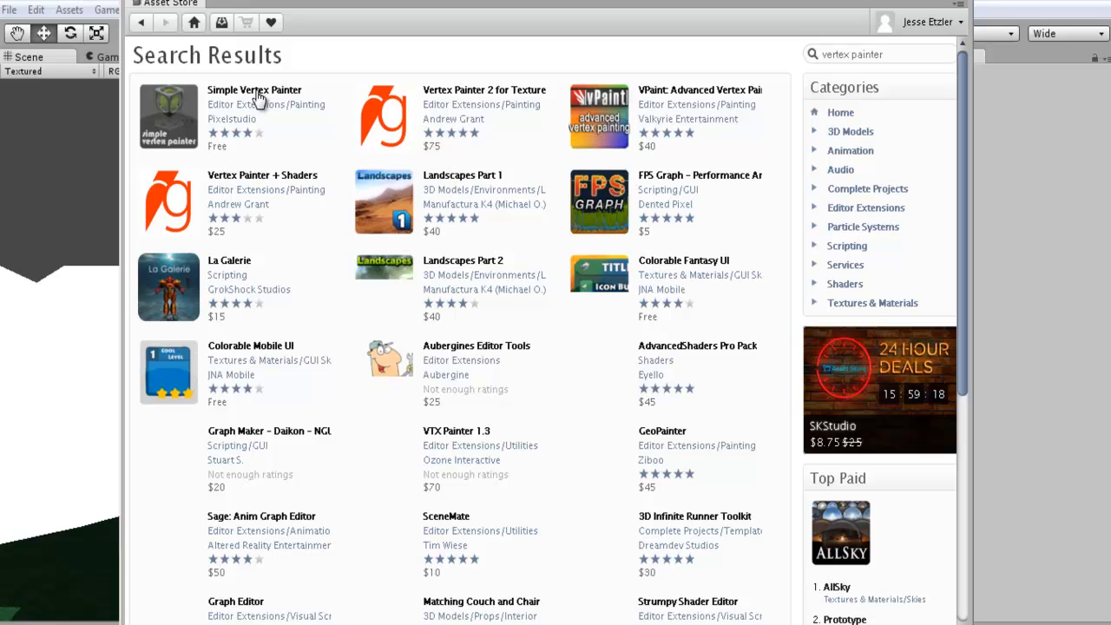
pyautogui.click(255, 90)
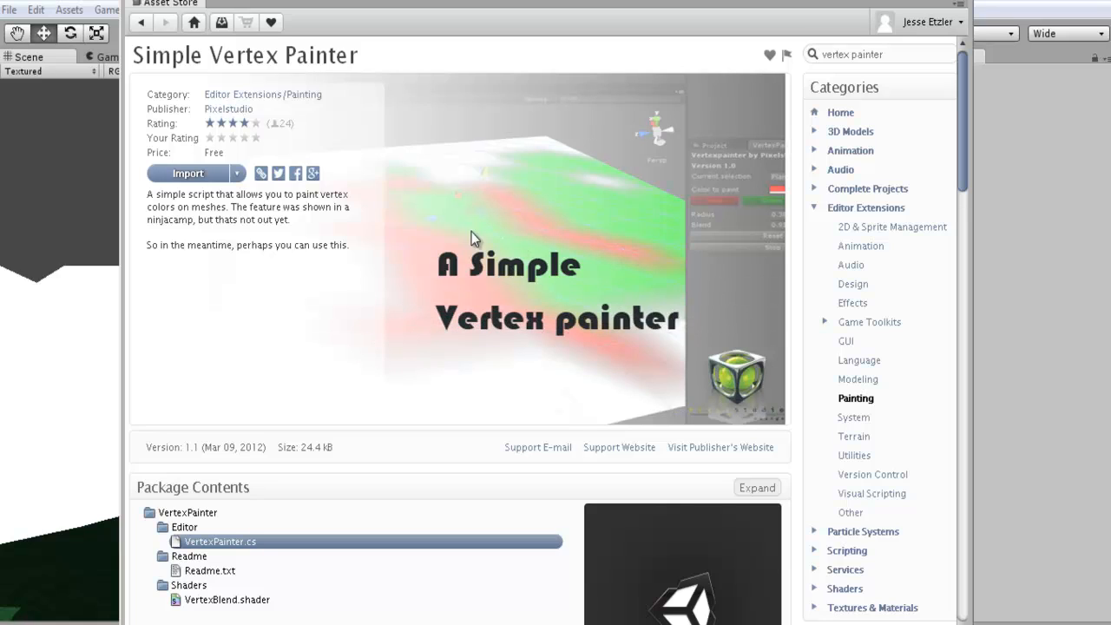
pyautogui.moveTo(171, 165)
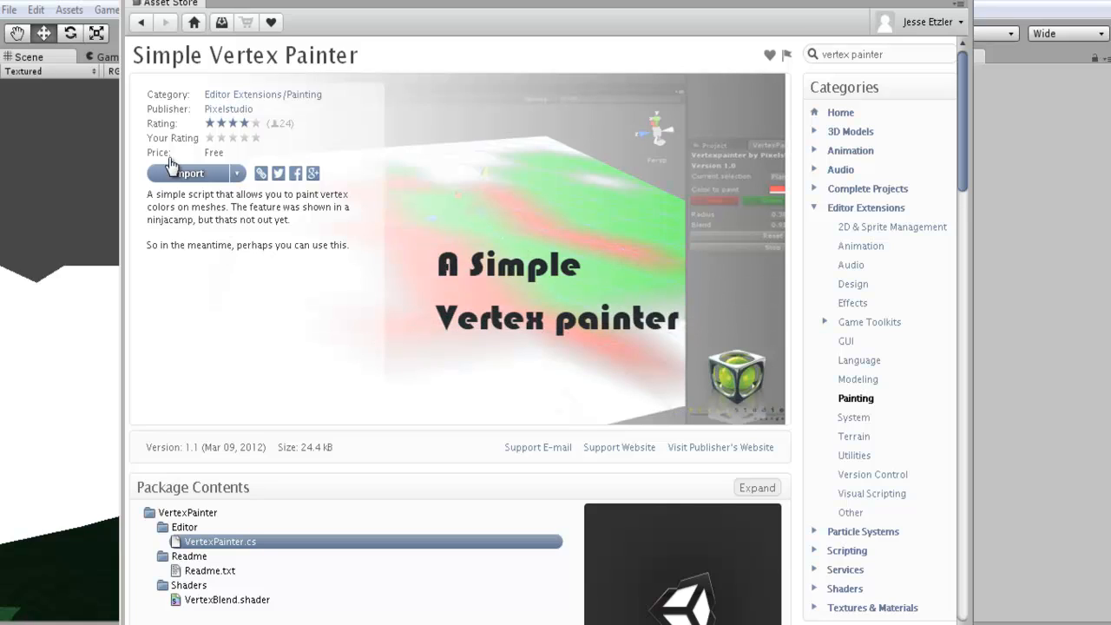
pyautogui.moveTo(968, 165)
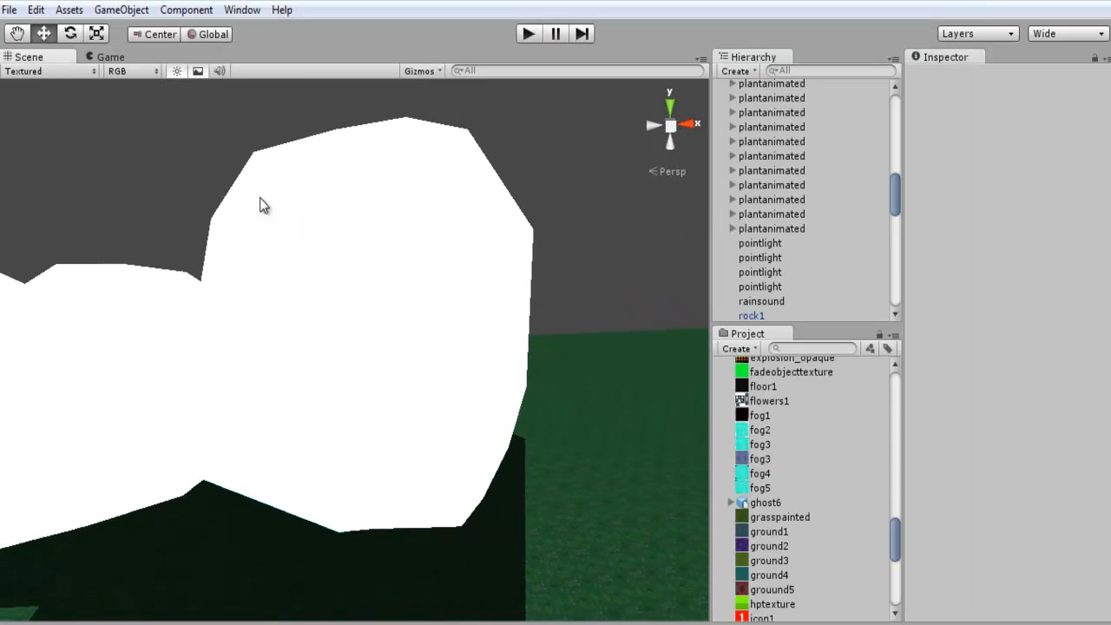
# Step: Select rock1 and inspect its Pixelstudio vertex shader and texture slots in the Inspector
pyautogui.click(751, 315)
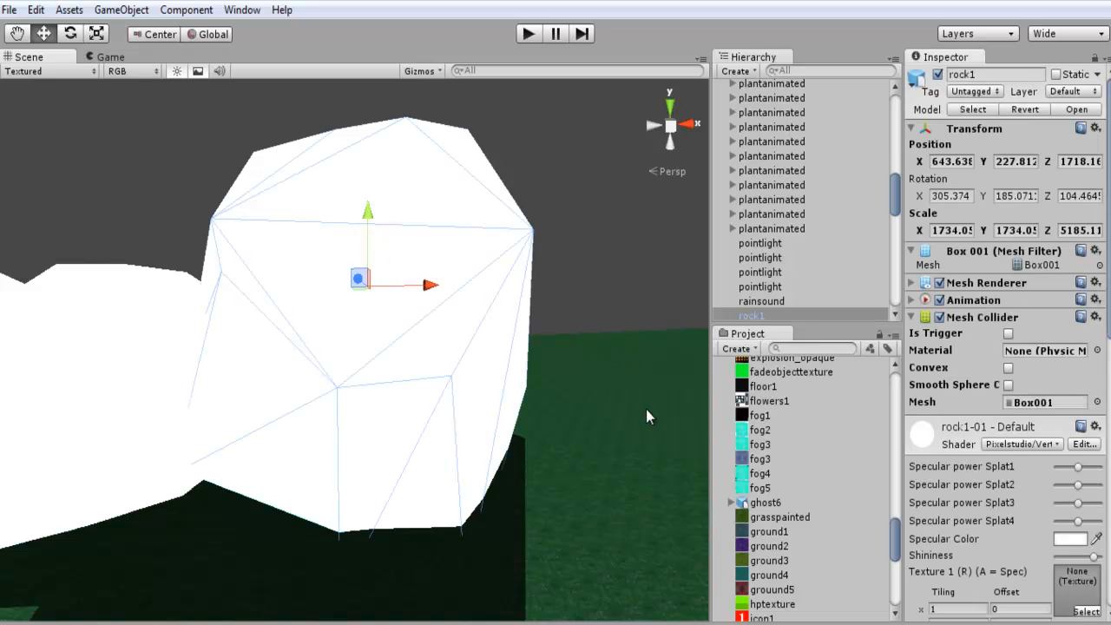
pyautogui.moveTo(643, 436)
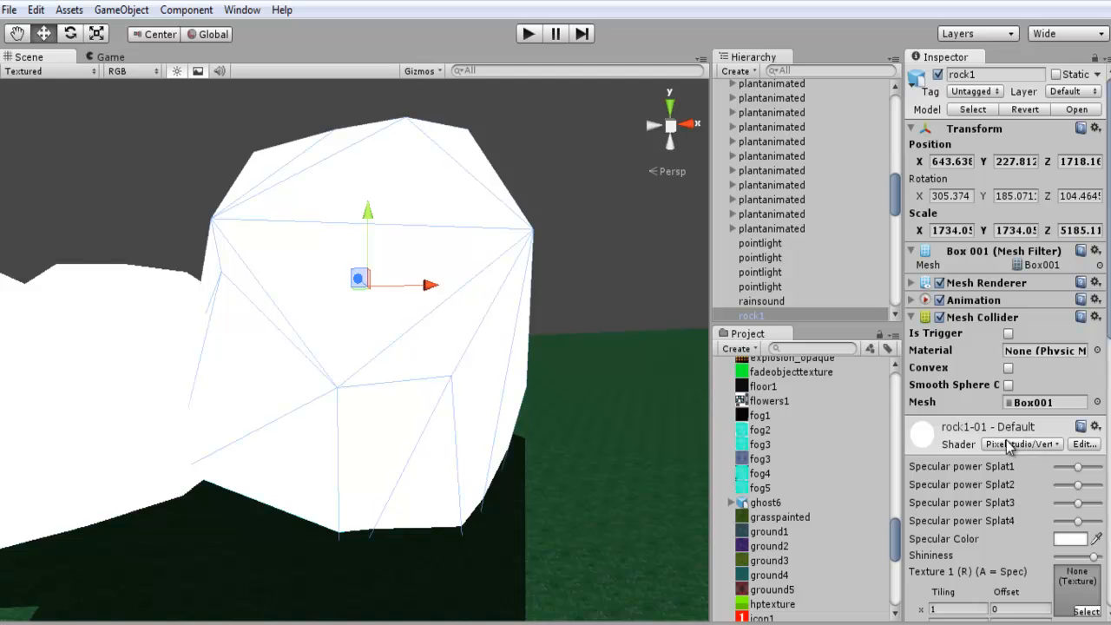
pyautogui.click(1021, 444)
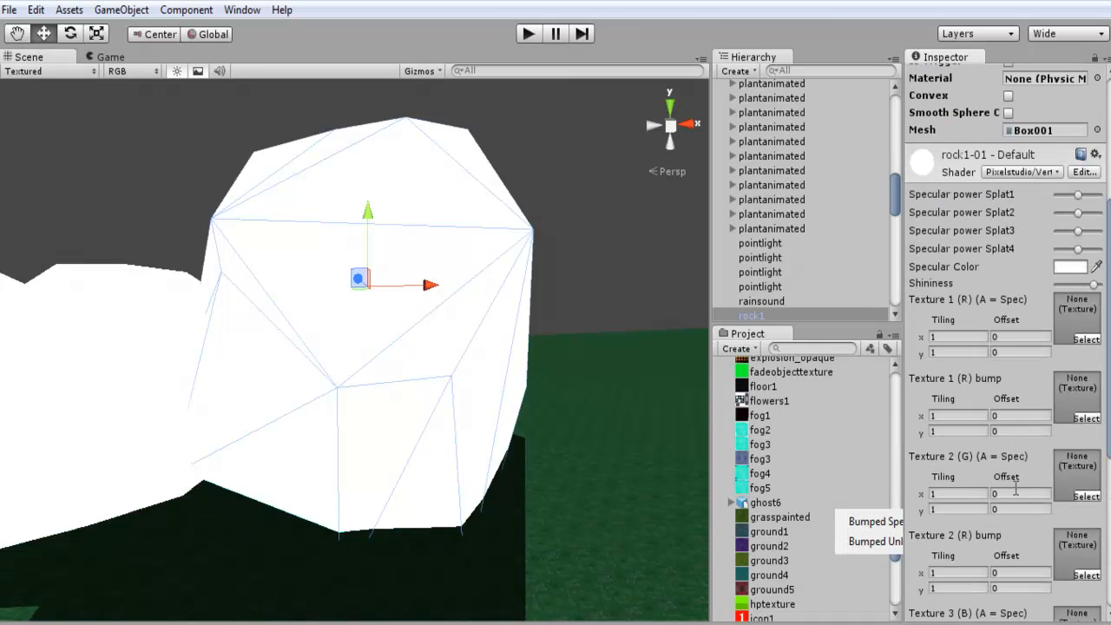
pyautogui.scroll(3)
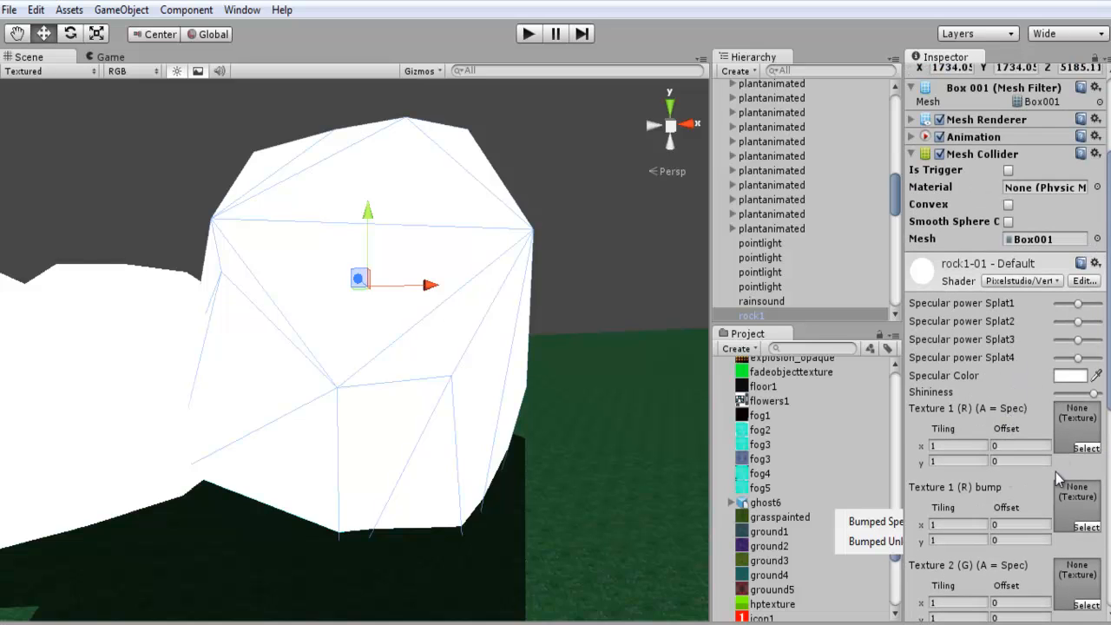
pyautogui.moveTo(831, 514)
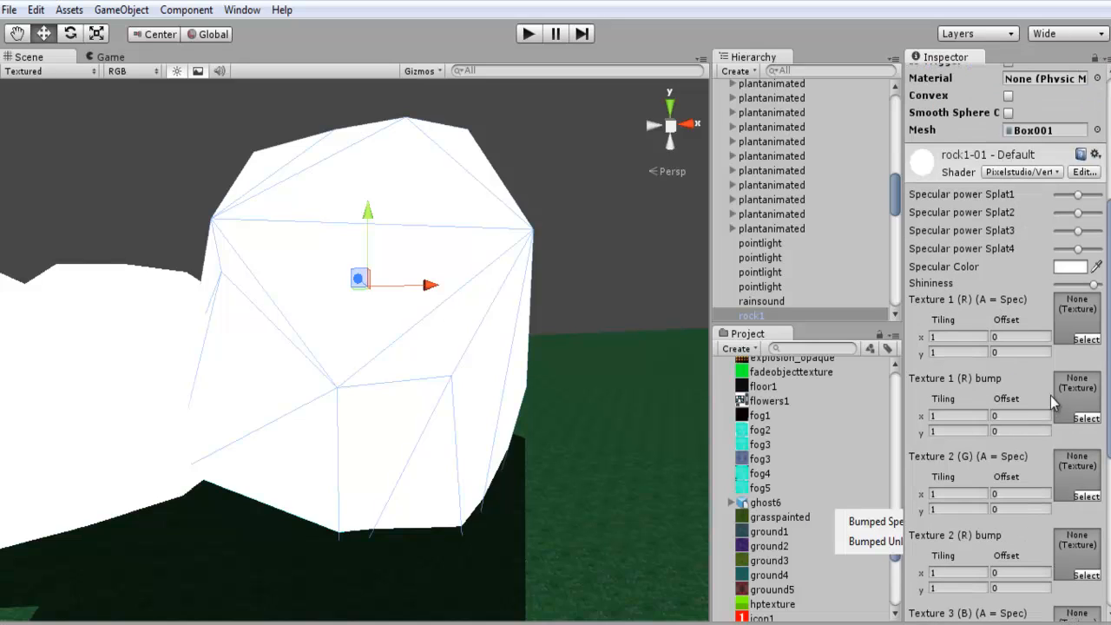
pyautogui.moveTo(1084, 368)
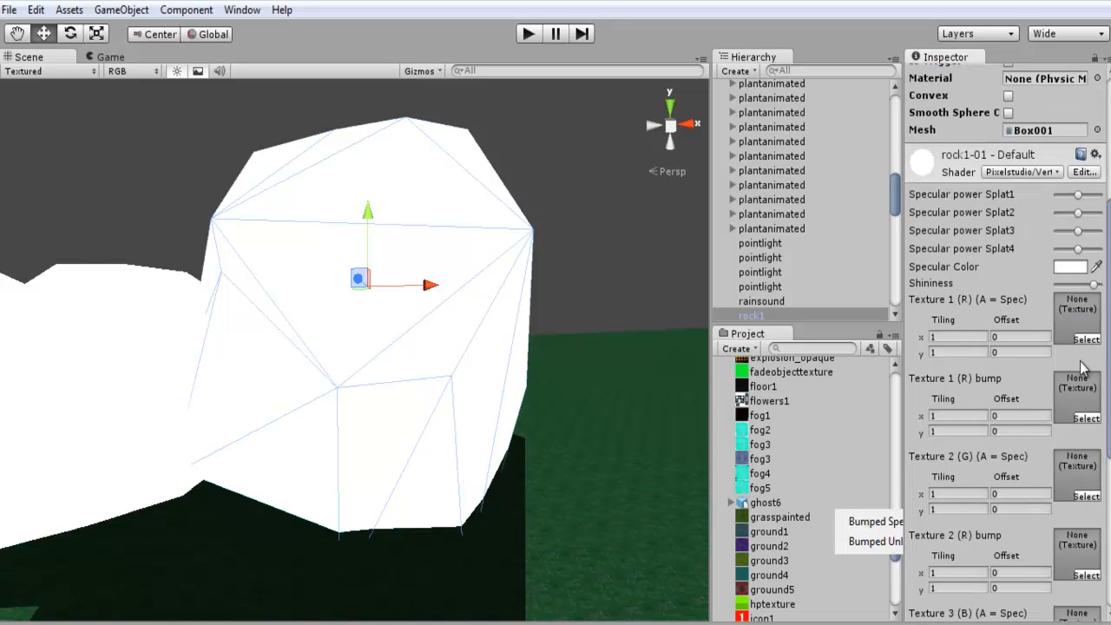
pyautogui.moveTo(1085, 397)
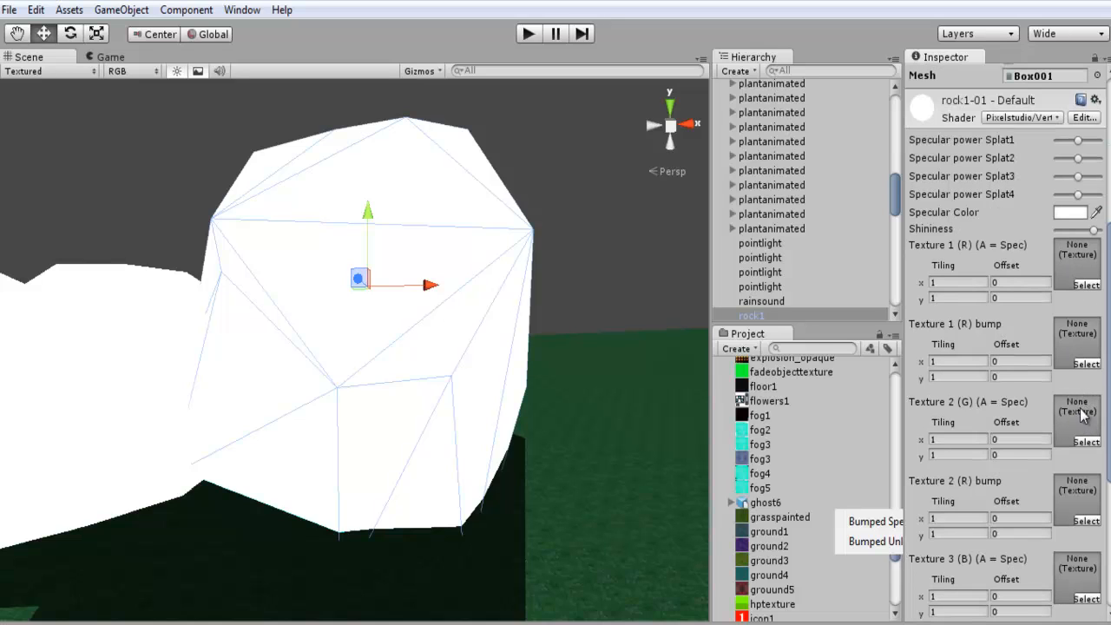
pyautogui.scroll(-3)
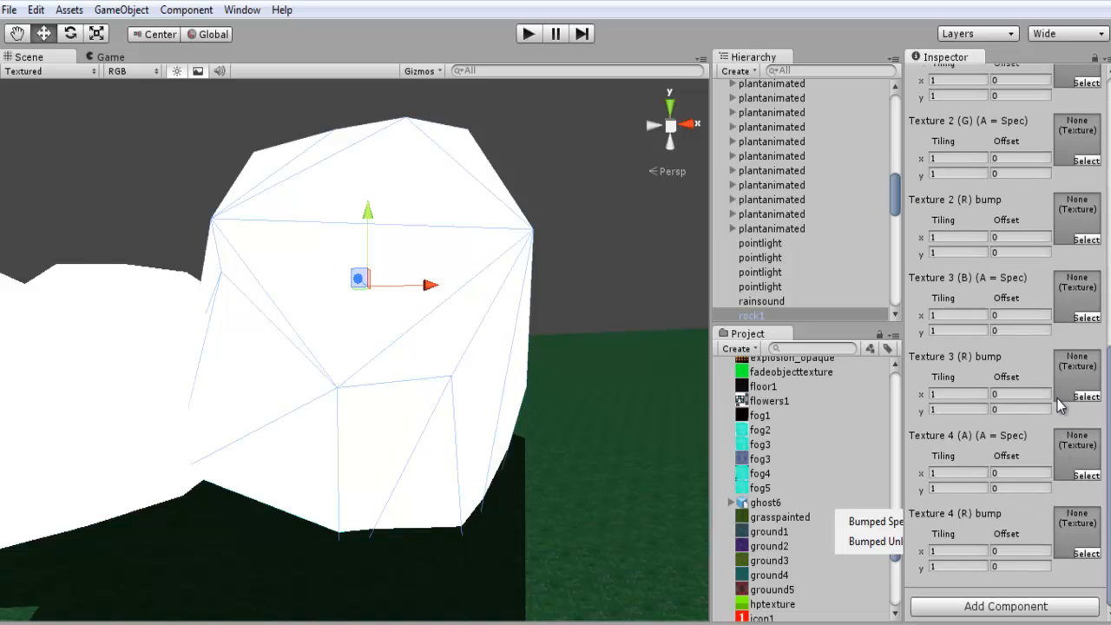
pyautogui.scroll(3)
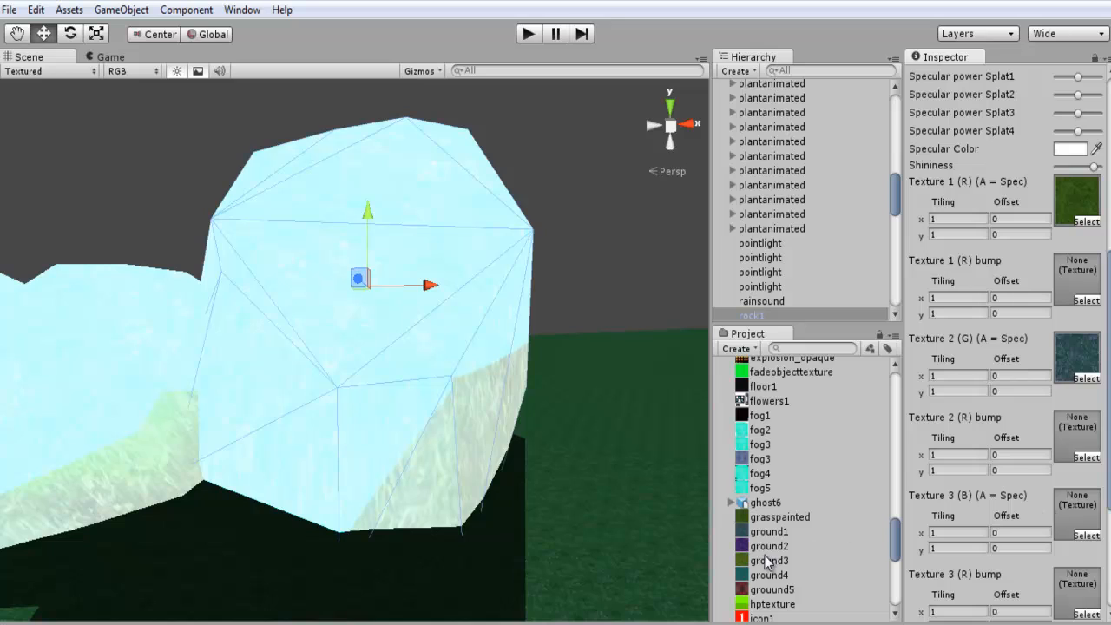
pyautogui.moveTo(771, 569)
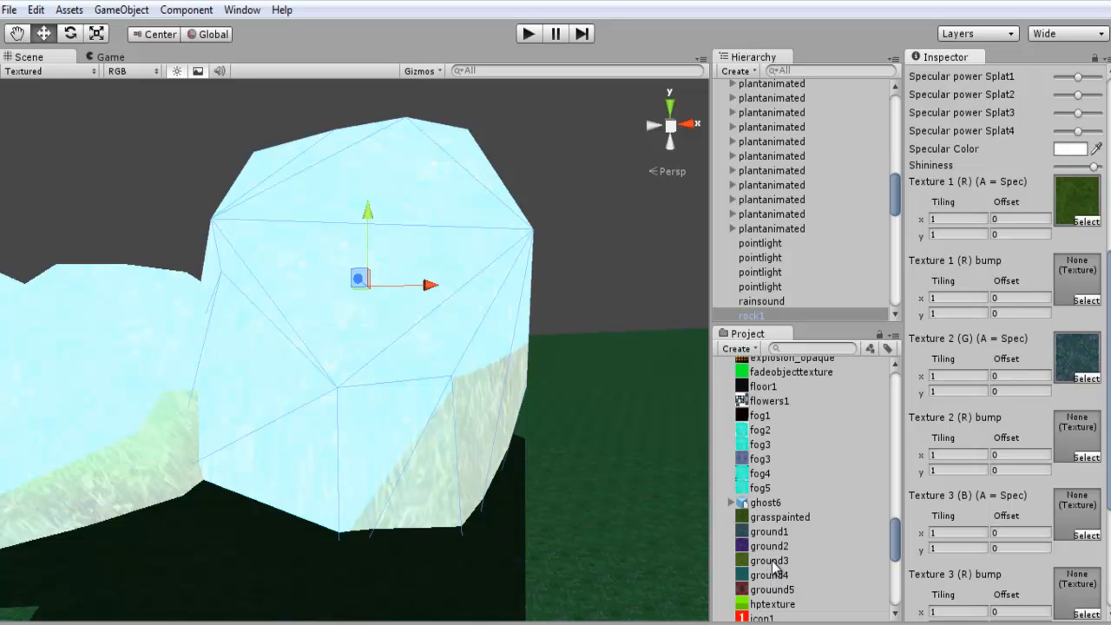
# Step: Assign the purple texture to slot 3, completing the material's four texture slots
pyautogui.click(1076, 512)
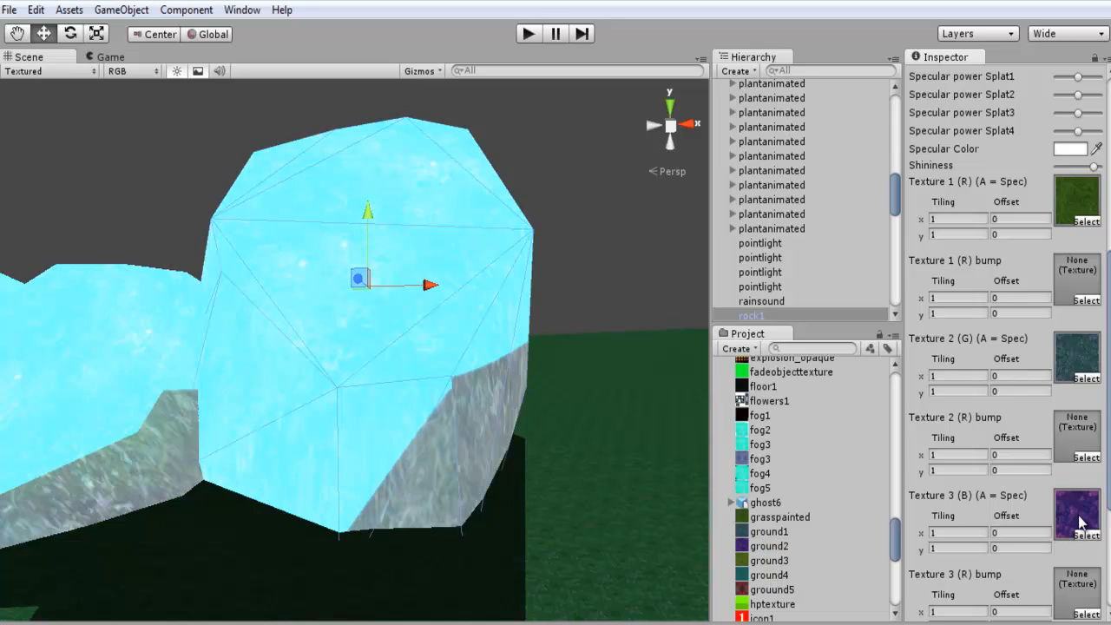
pyautogui.scroll(-3)
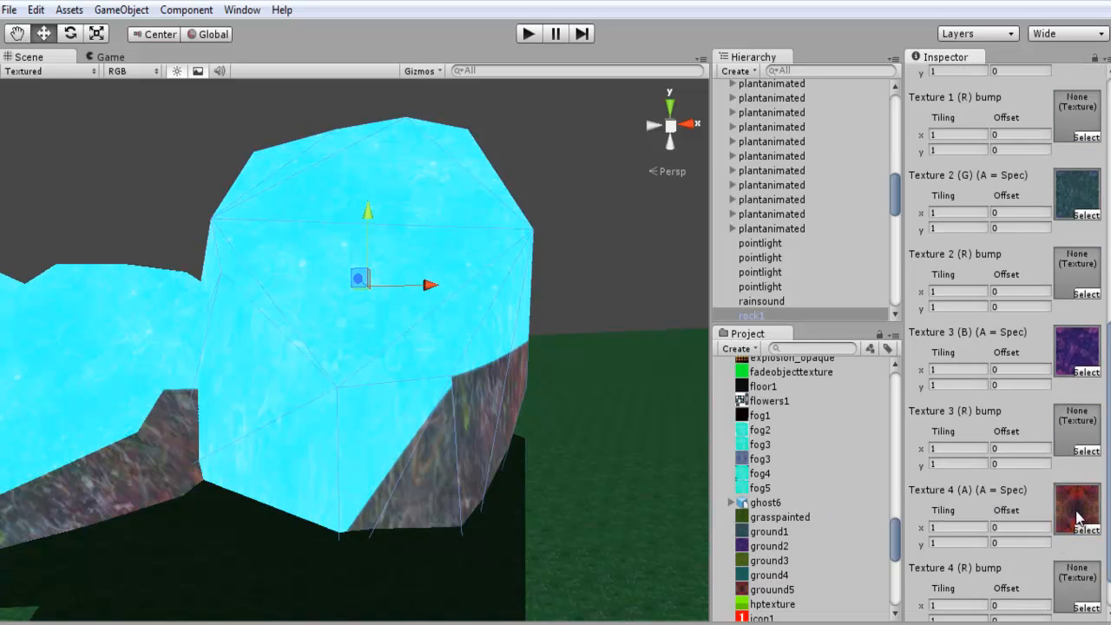
pyautogui.moveTo(512, 336)
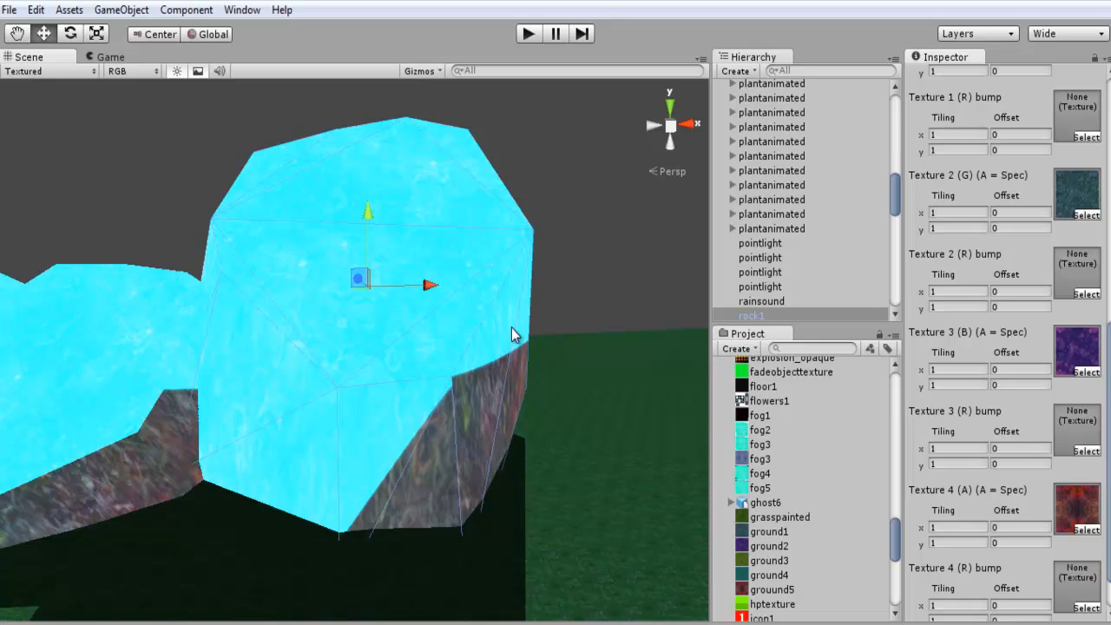
pyautogui.click(242, 10)
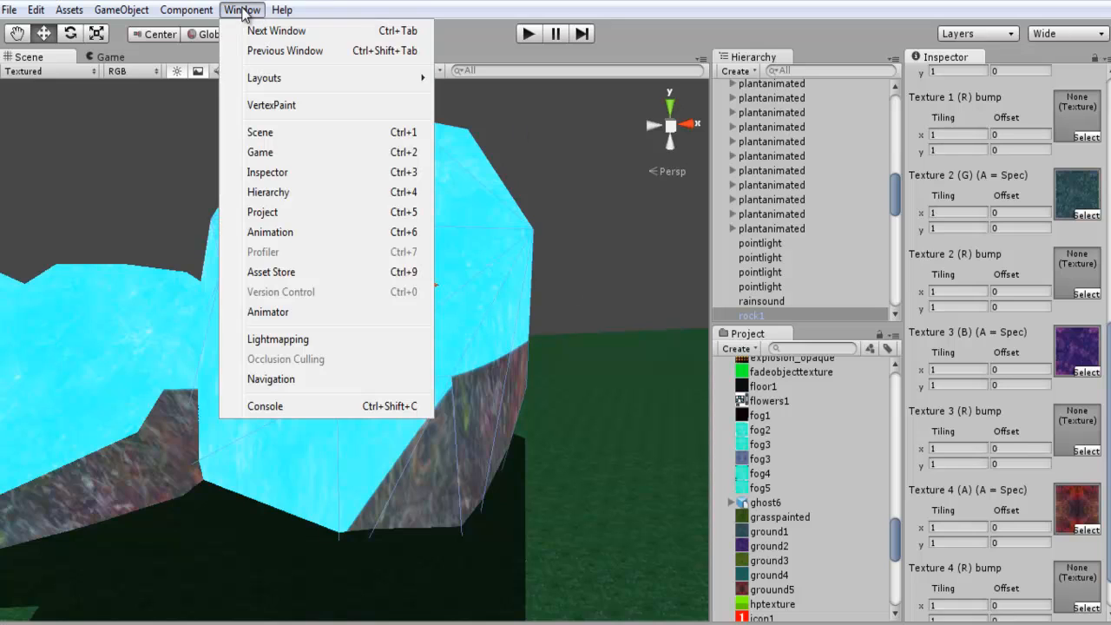
pyautogui.moveTo(272, 105)
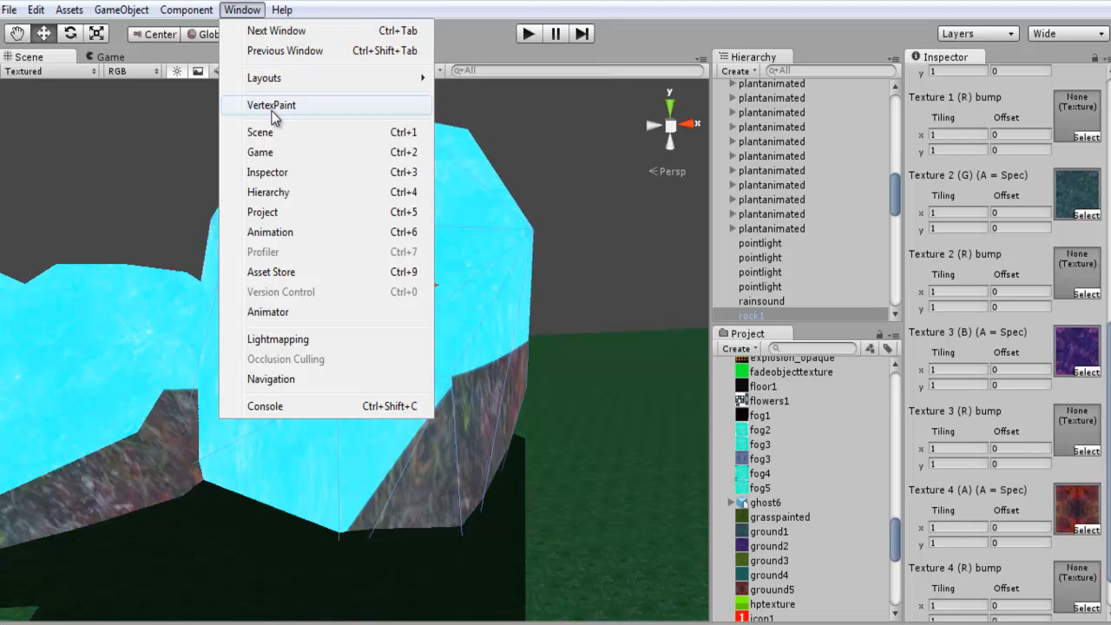
# Step: Fill rock1 entirely with red in VertexPainter, then choose Green as paint colour
pyautogui.click(271, 104)
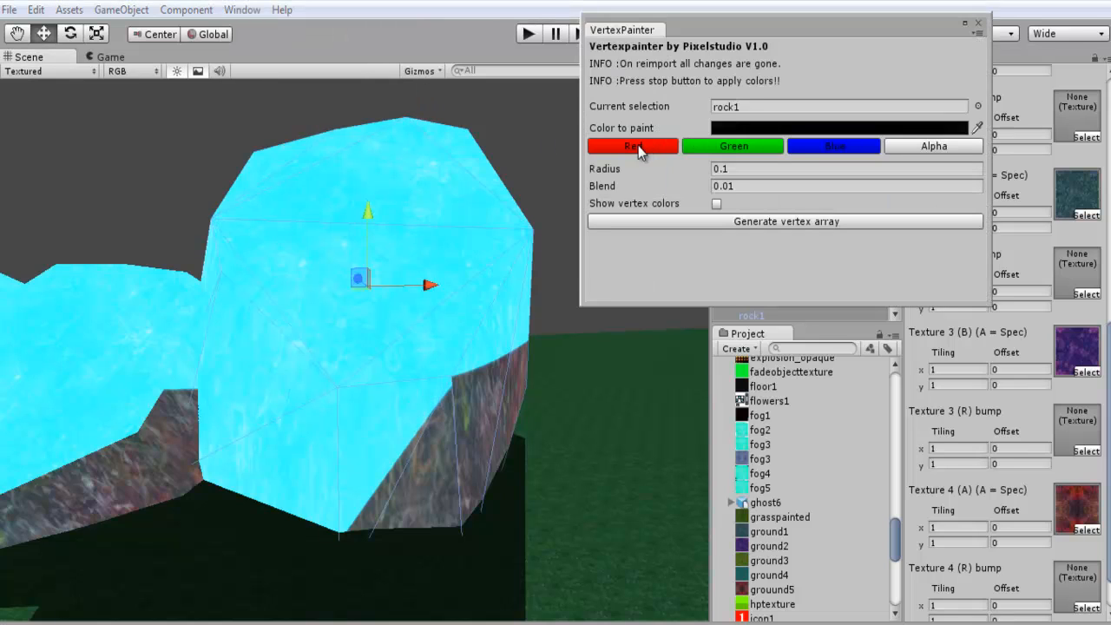
pyautogui.click(632, 146)
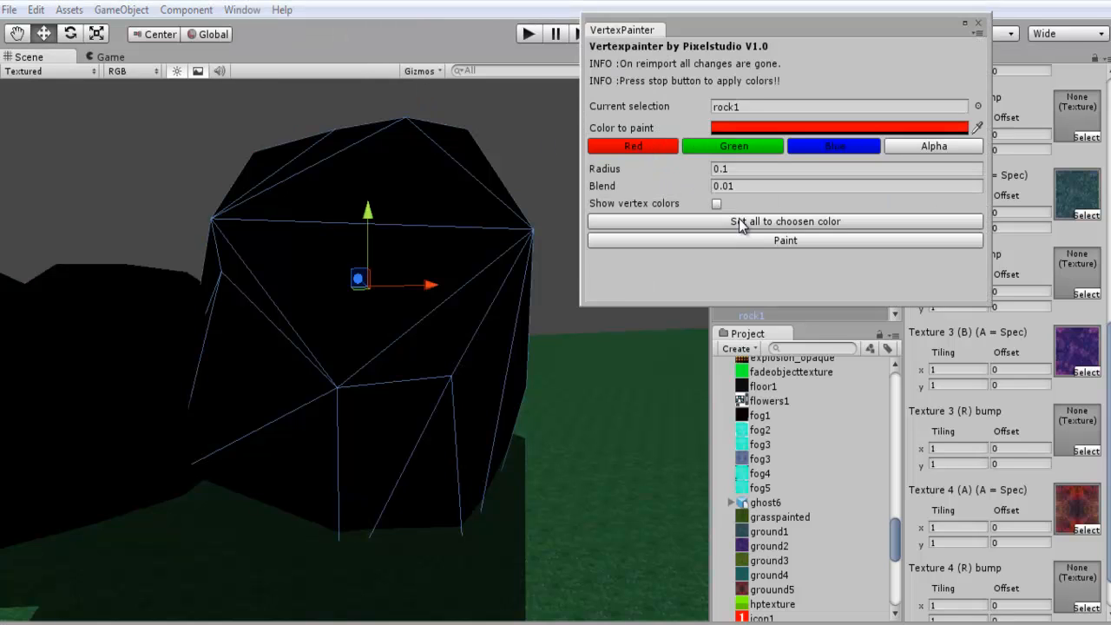
pyautogui.click(784, 220)
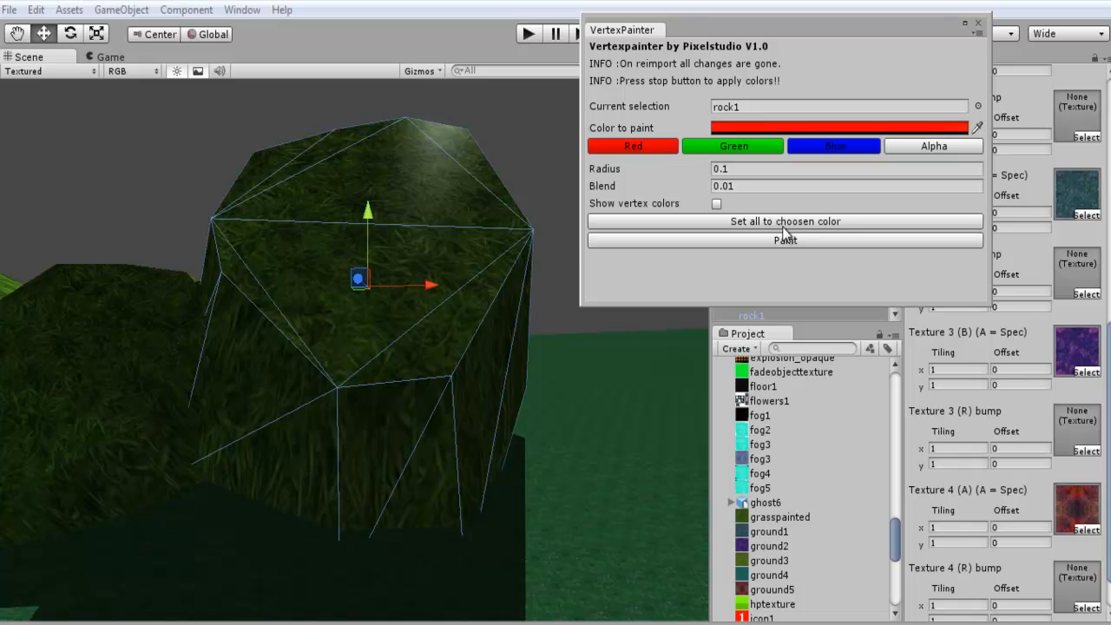
pyautogui.moveTo(784, 234)
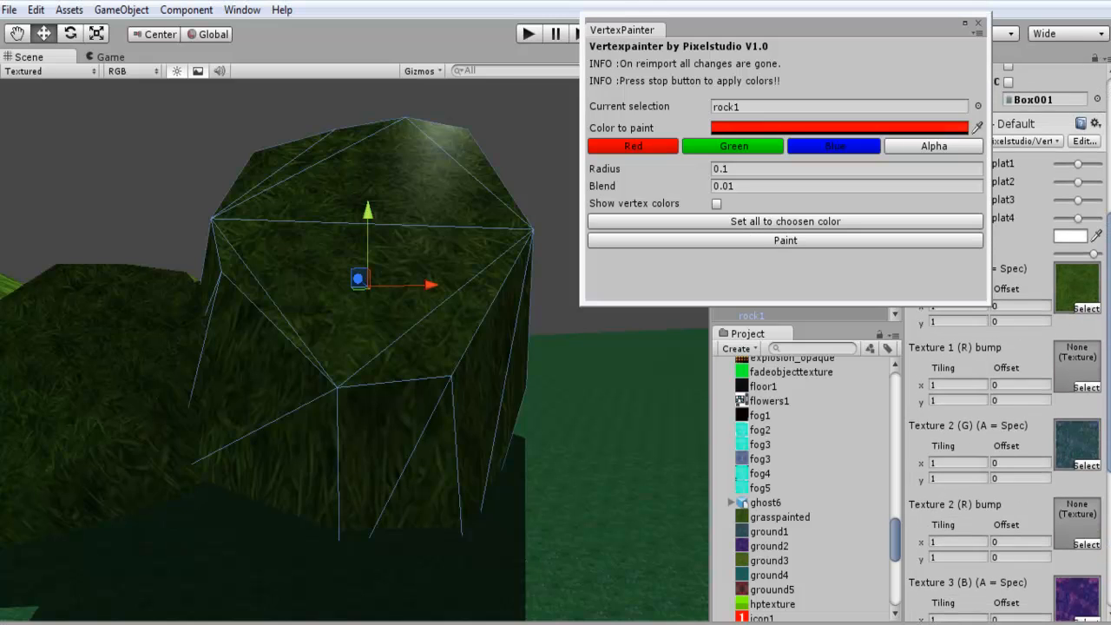
pyautogui.click(734, 146)
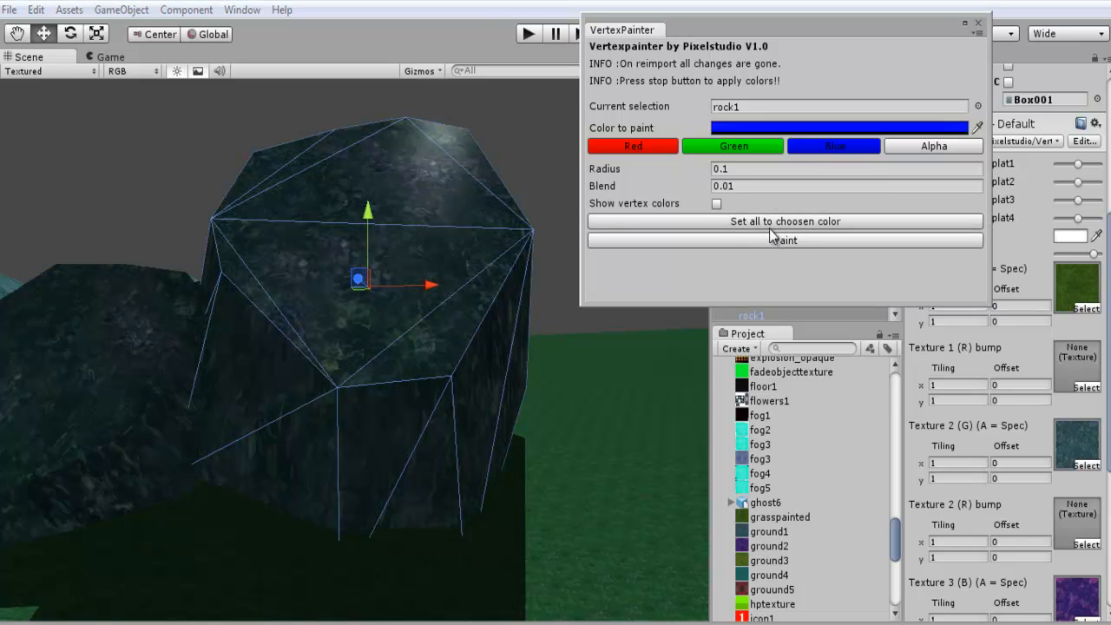
pyautogui.click(784, 220)
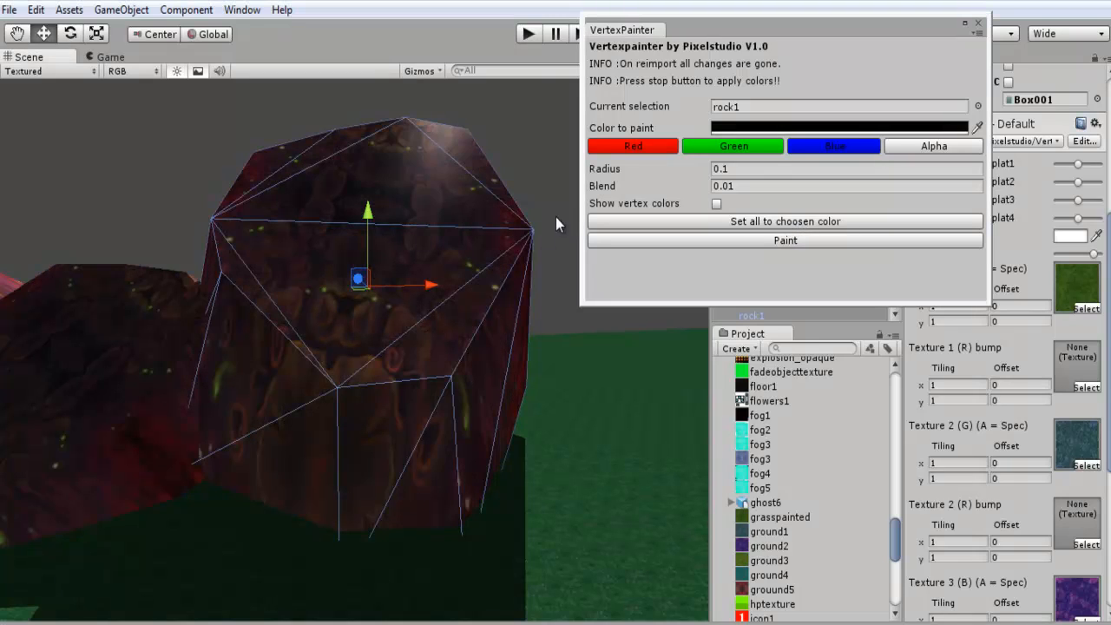
pyautogui.moveTo(310, 338)
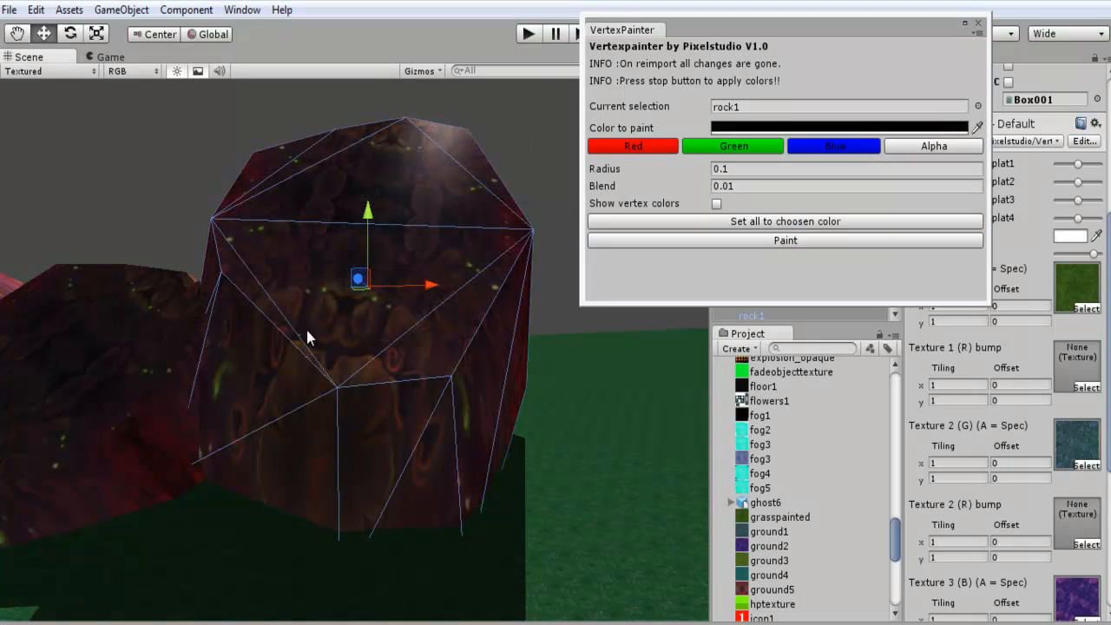
pyautogui.moveTo(434, 377)
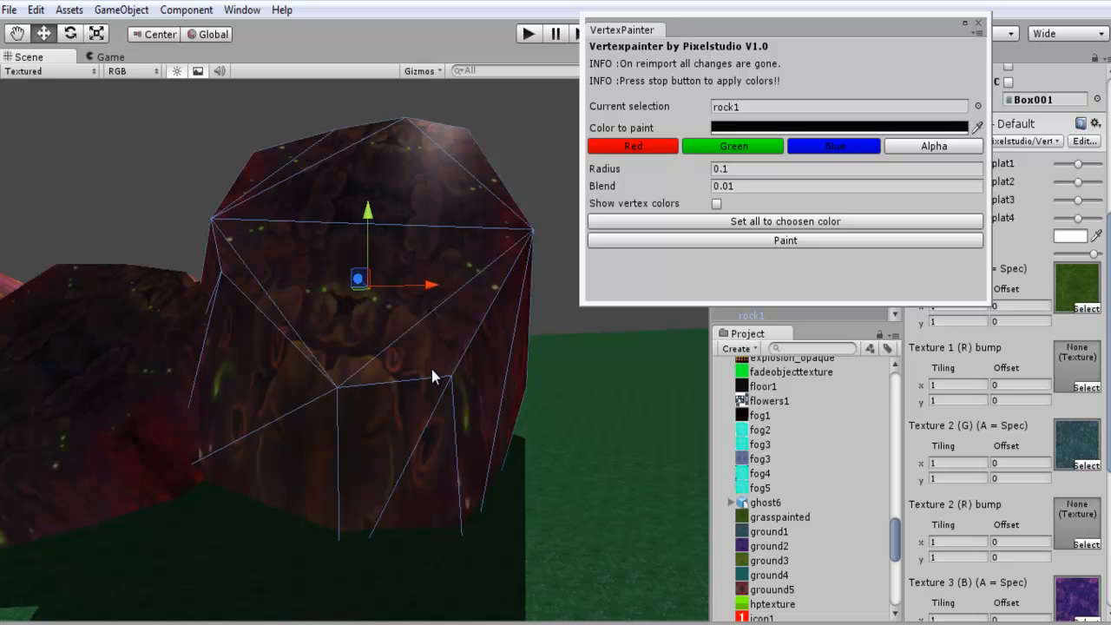
pyautogui.moveTo(764, 163)
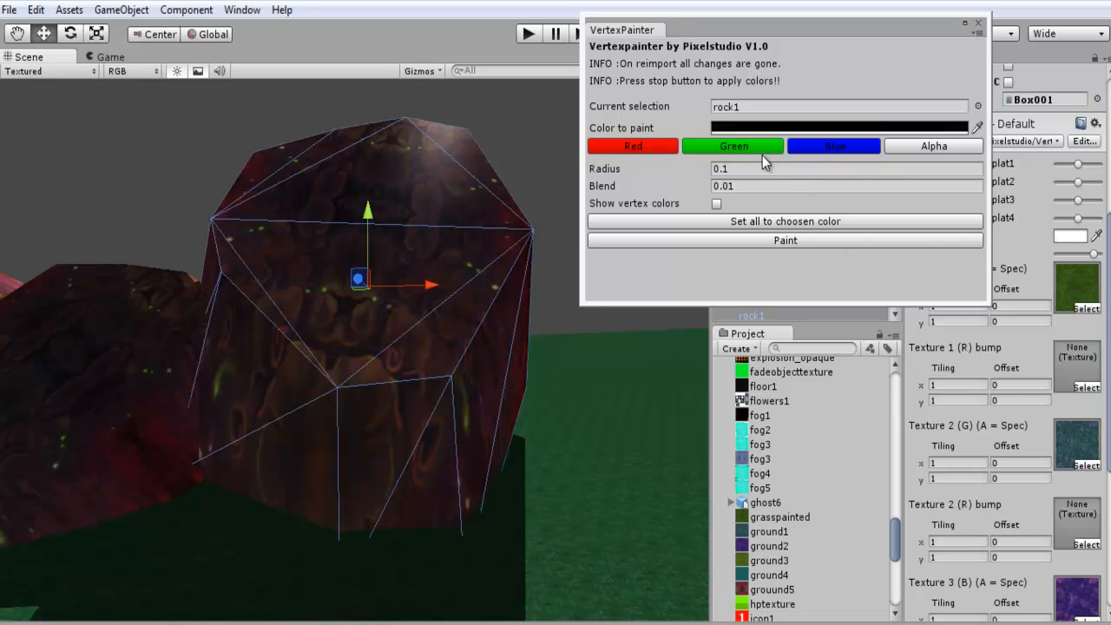
pyautogui.moveTo(242, 292)
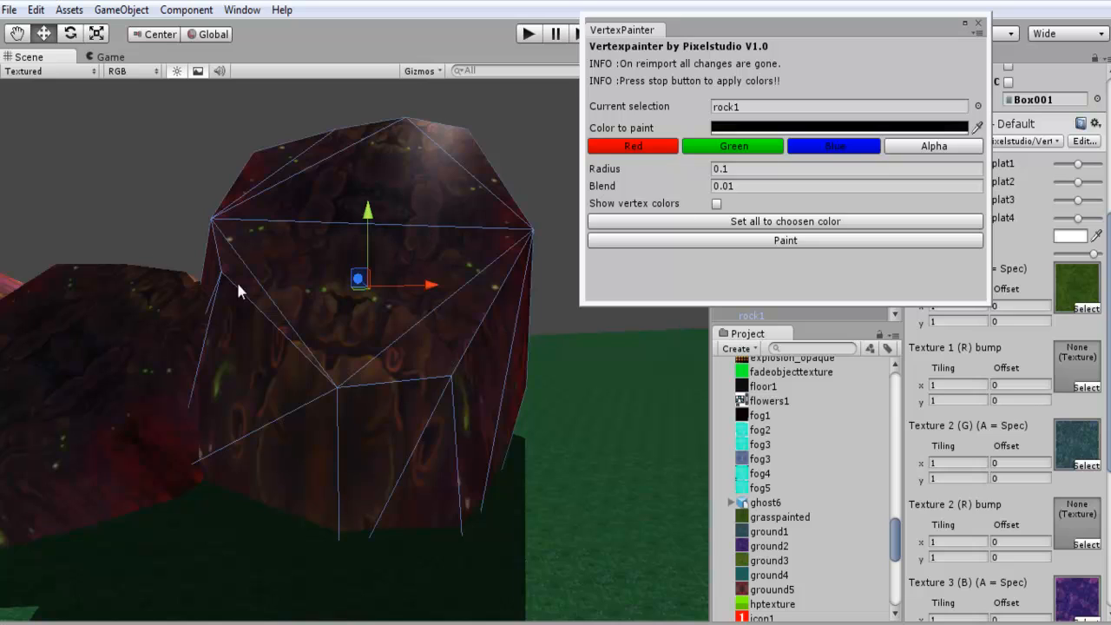
pyautogui.click(734, 145)
pyautogui.write('2.5')
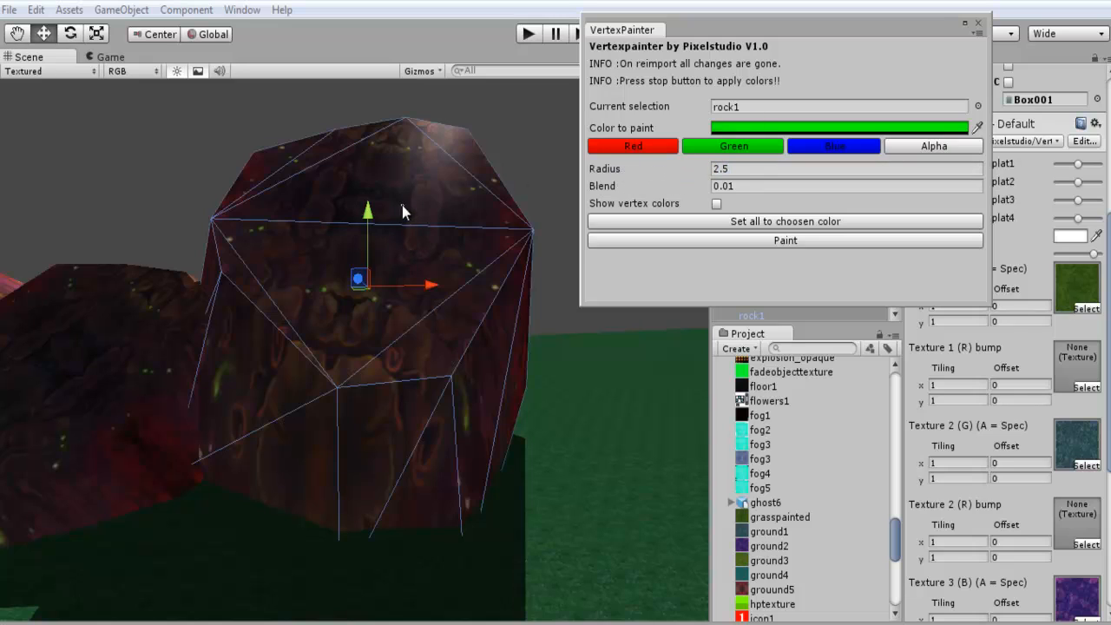
# Step: Set brush radius 1.04 and blend 0.2, pick Blue, start painting, then select Red
pyautogui.tripleClick(842, 168)
pyautogui.write('1.04')
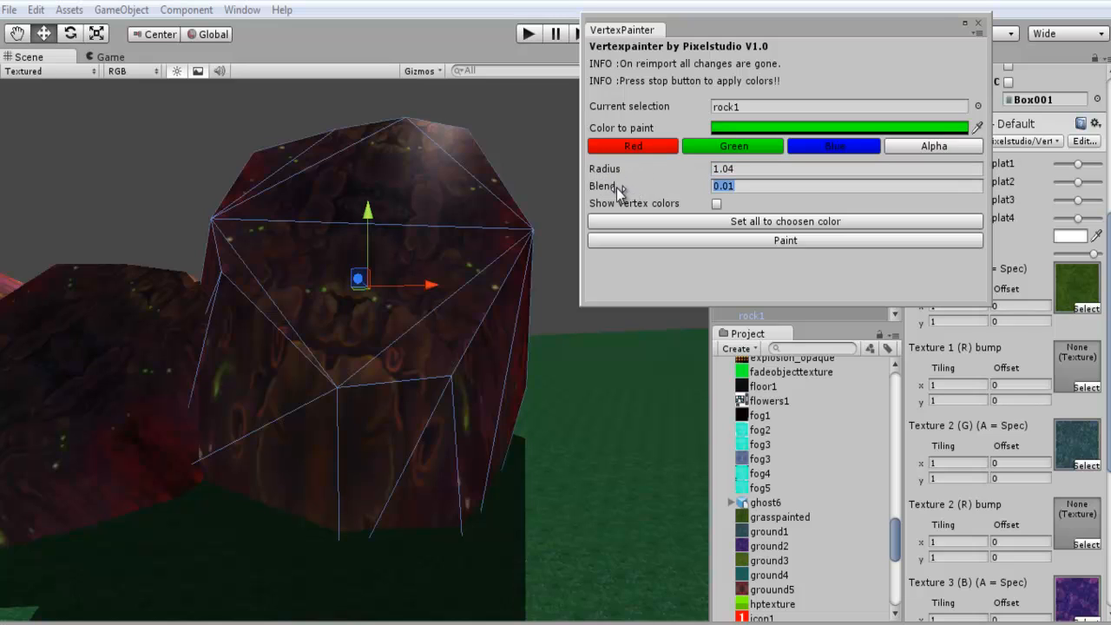
pyautogui.tripleClick(846, 186)
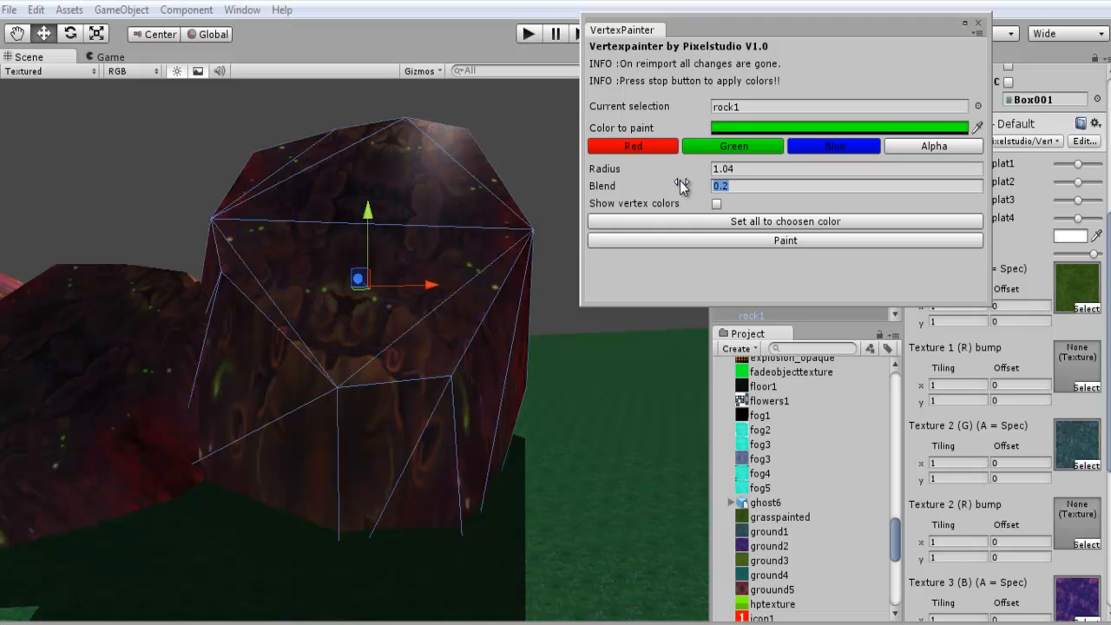
pyautogui.moveTo(439, 230)
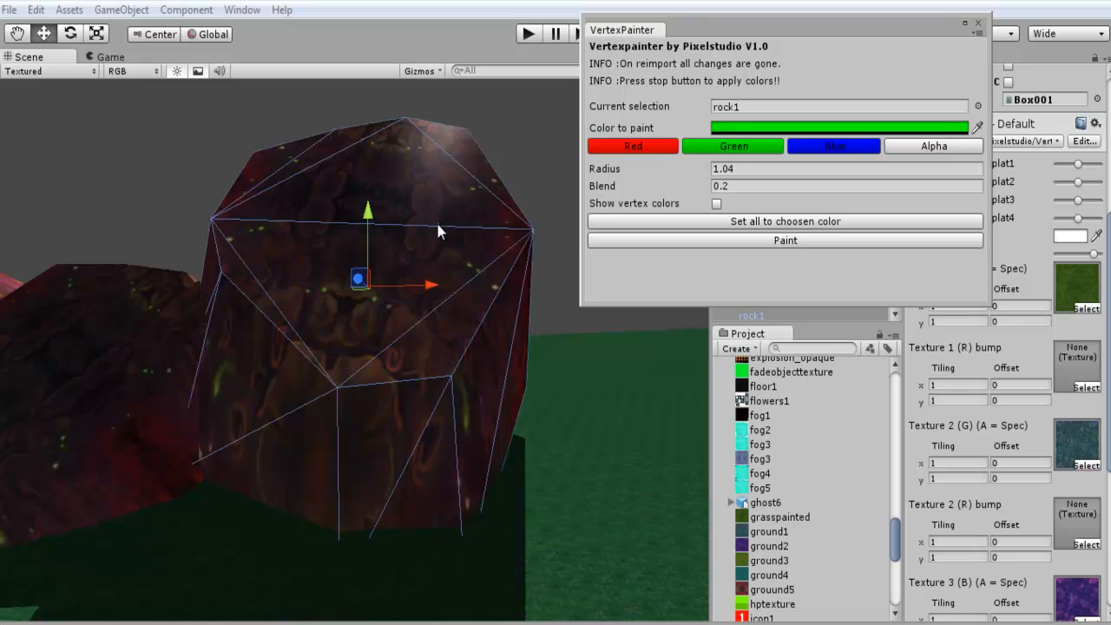
pyautogui.moveTo(354, 475)
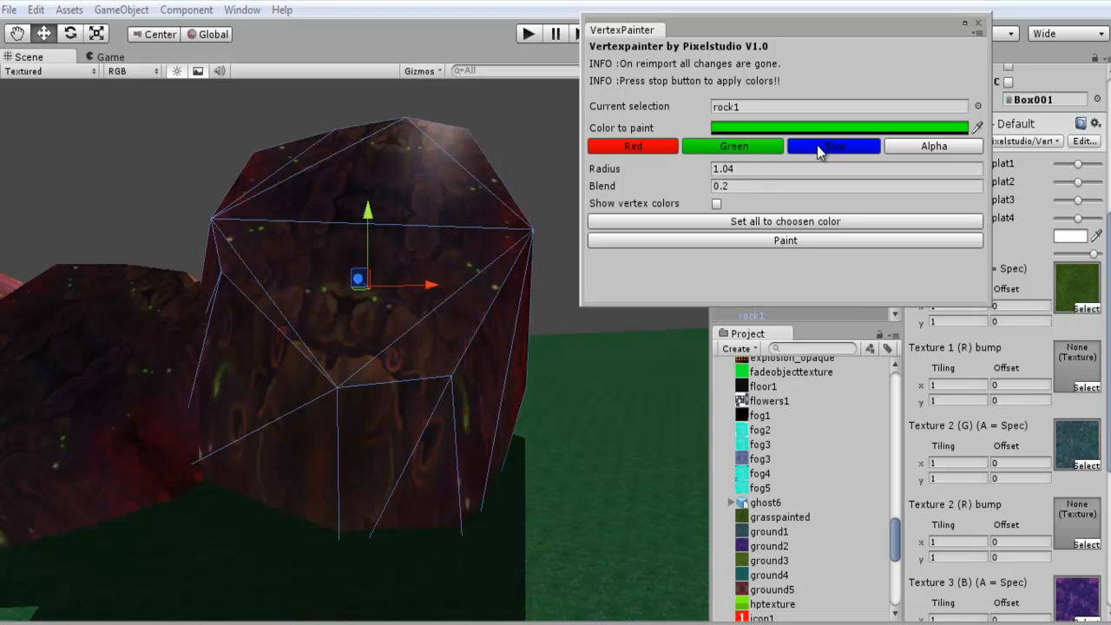
pyautogui.click(832, 145)
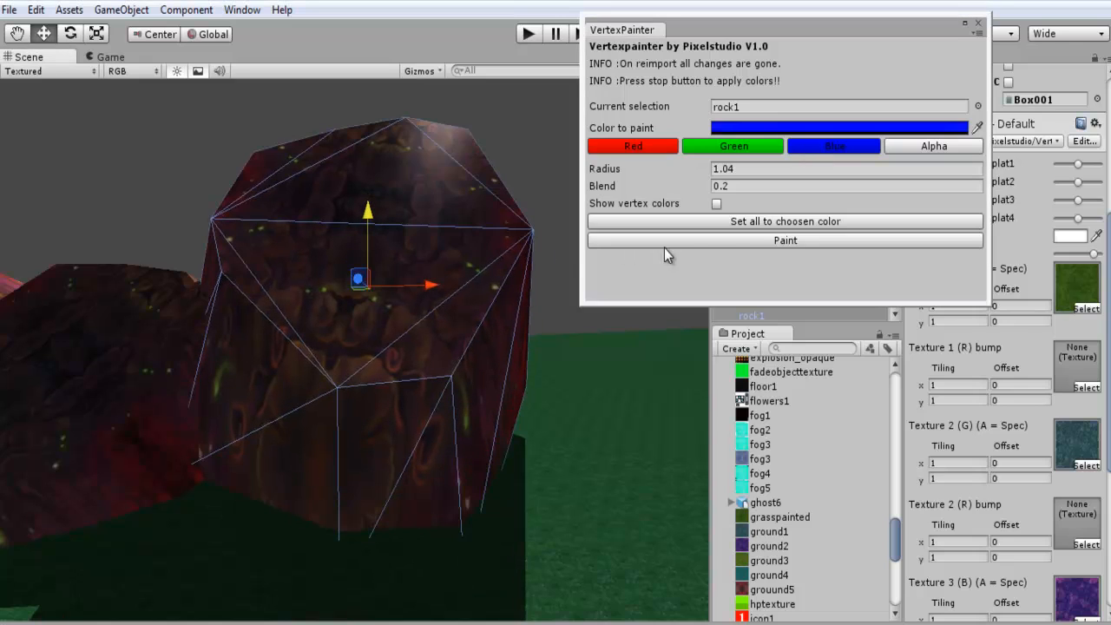
pyautogui.click(785, 240)
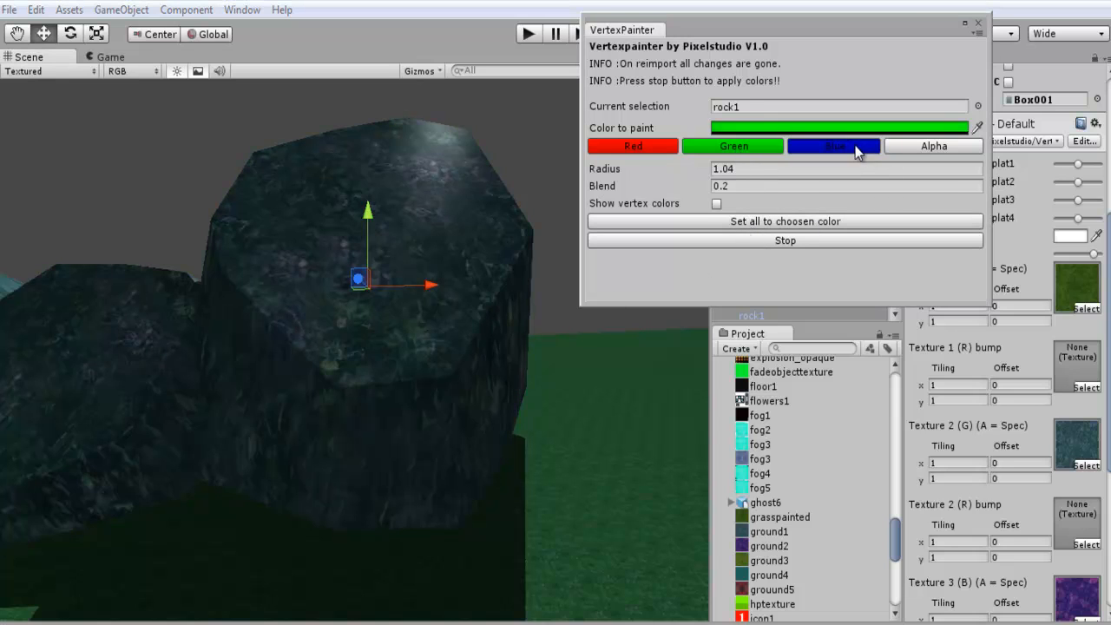
pyautogui.click(633, 146)
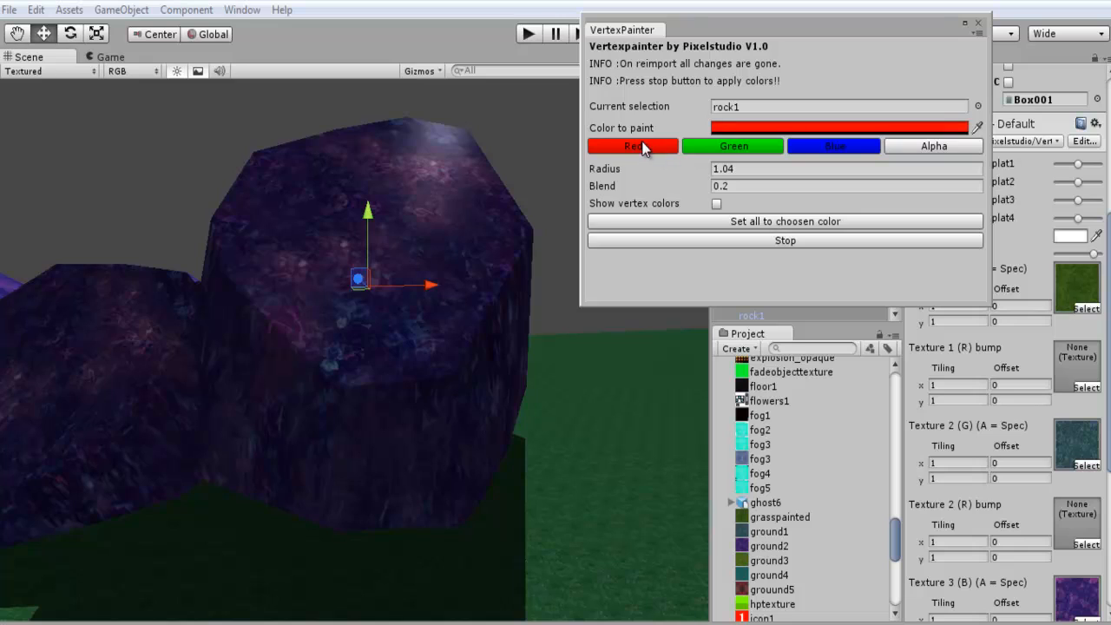
# Step: Paint rock1 at radius 0.1 switching colours, raise blend to 0.29, then stop painting
pyautogui.tripleClick(846, 168)
pyautogui.write('0.1')
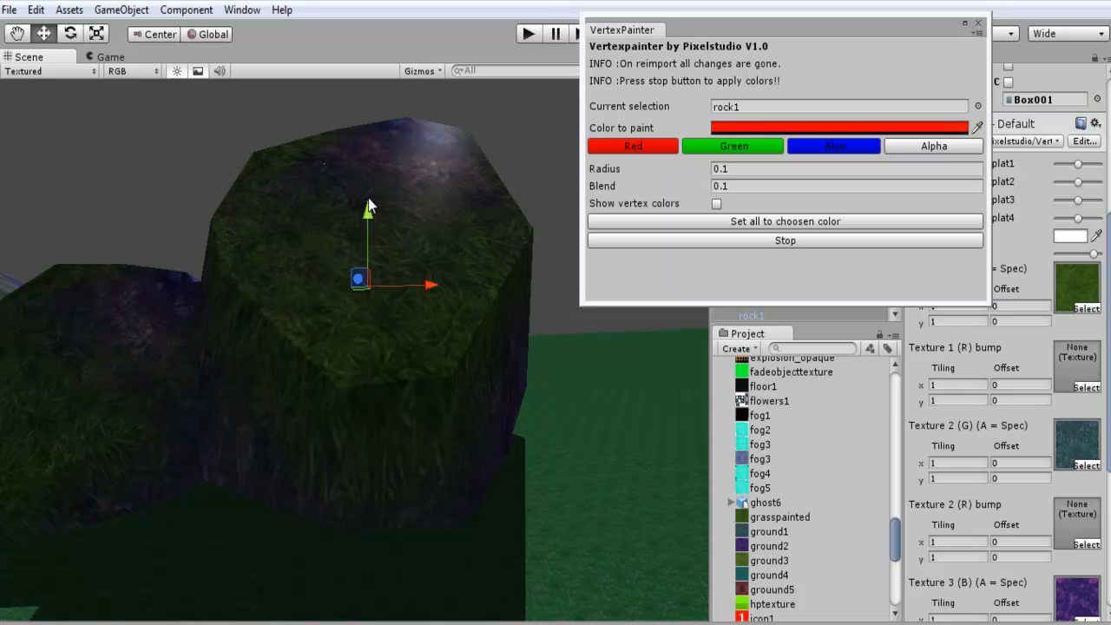
pyautogui.moveTo(517, 318)
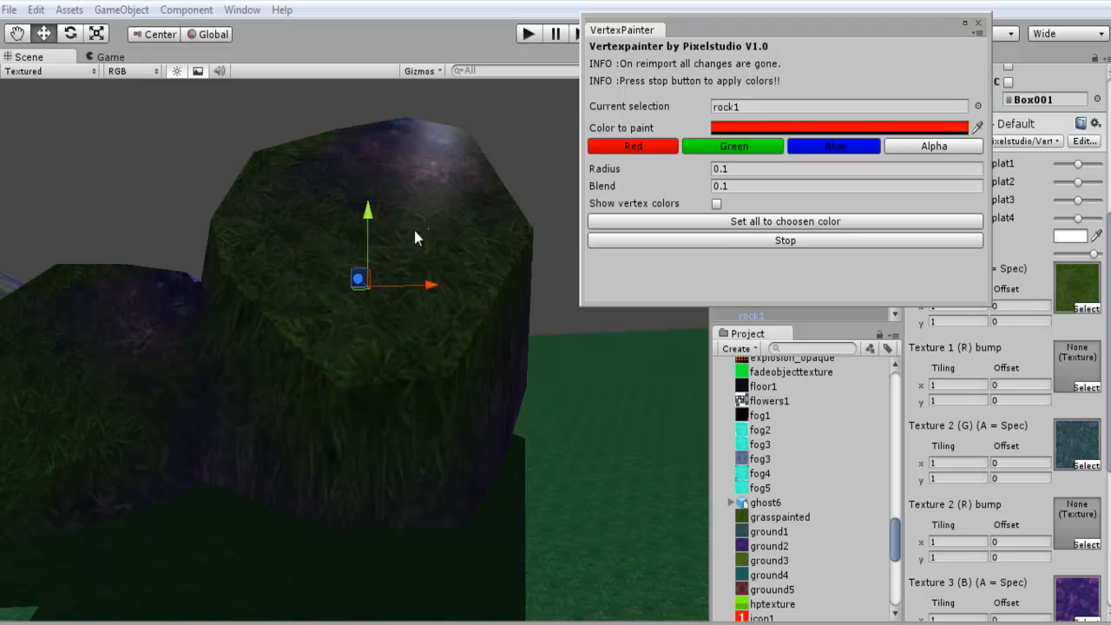
pyautogui.moveTo(483, 295)
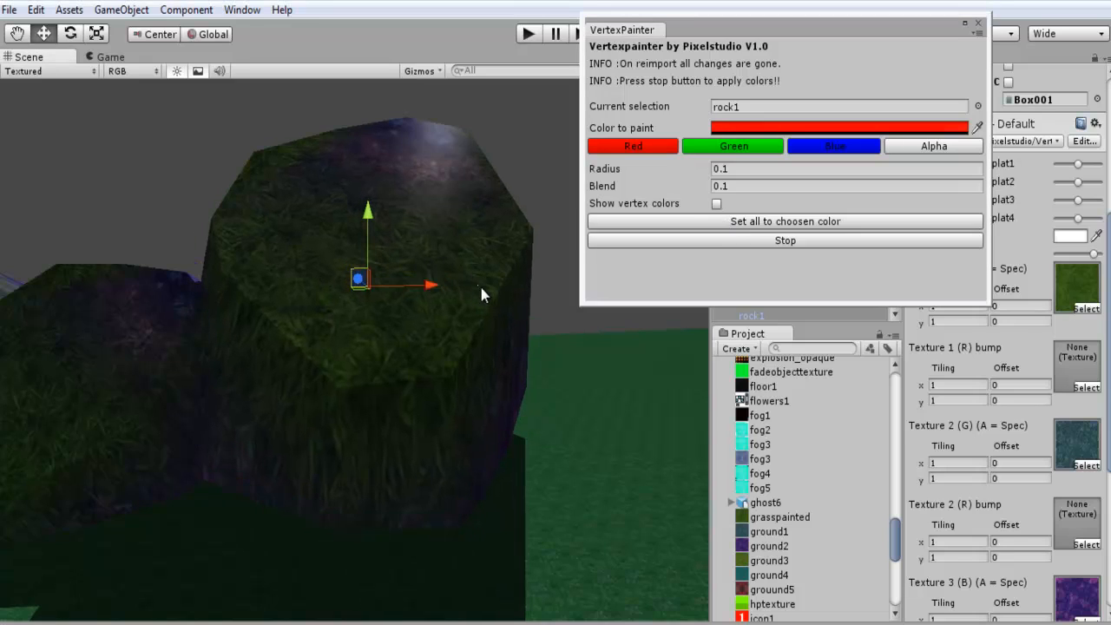
pyautogui.moveTo(293, 295)
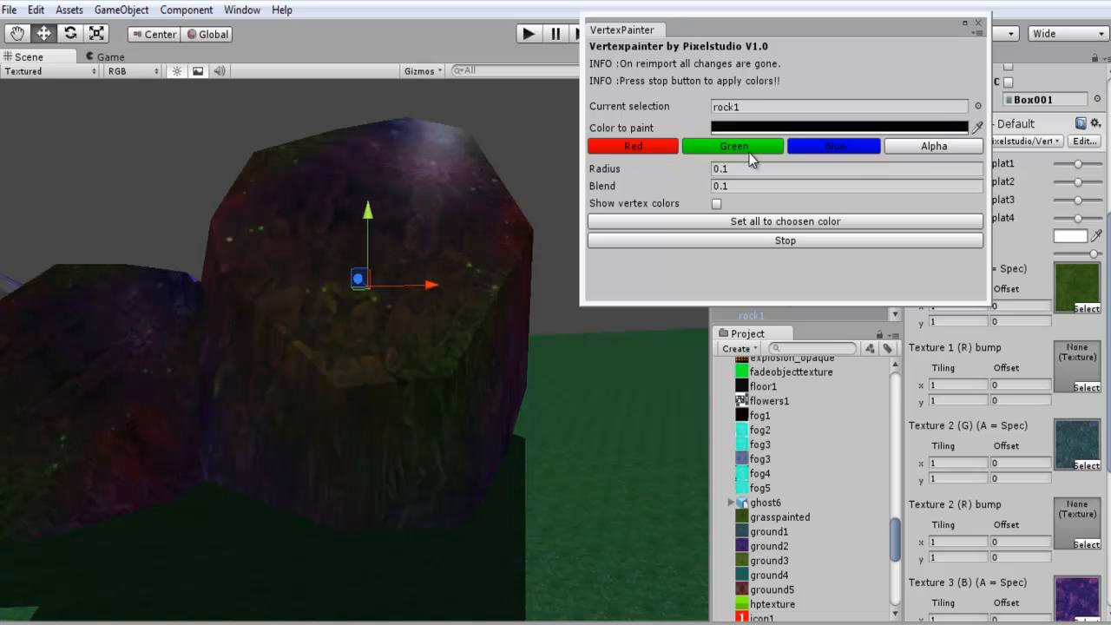
pyautogui.click(734, 146)
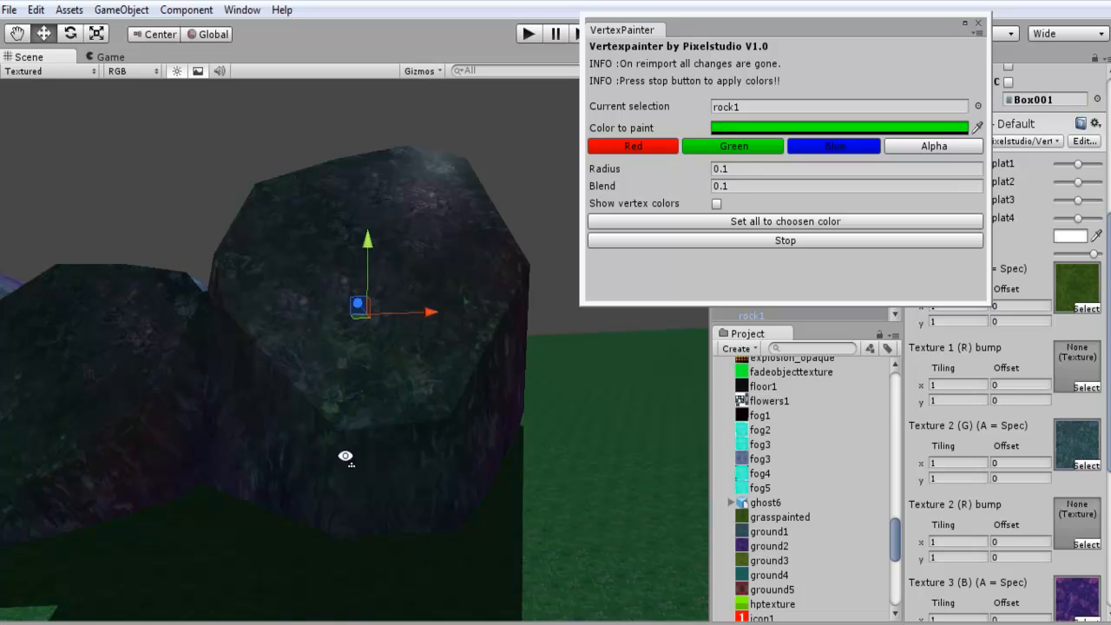
pyautogui.moveTo(126, 386)
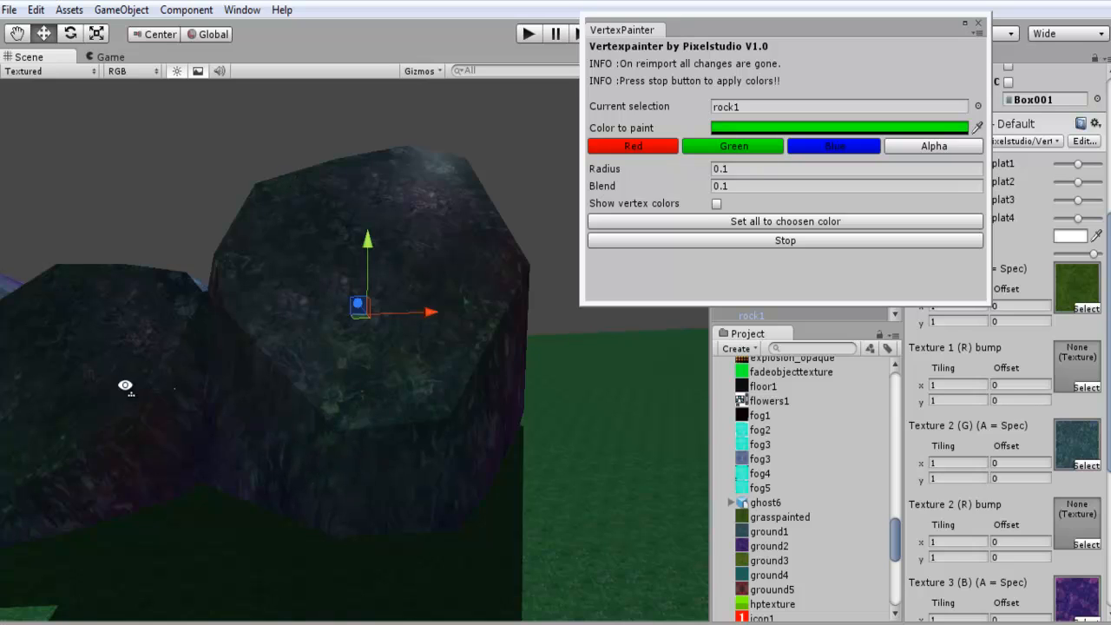
pyautogui.moveTo(900, 211)
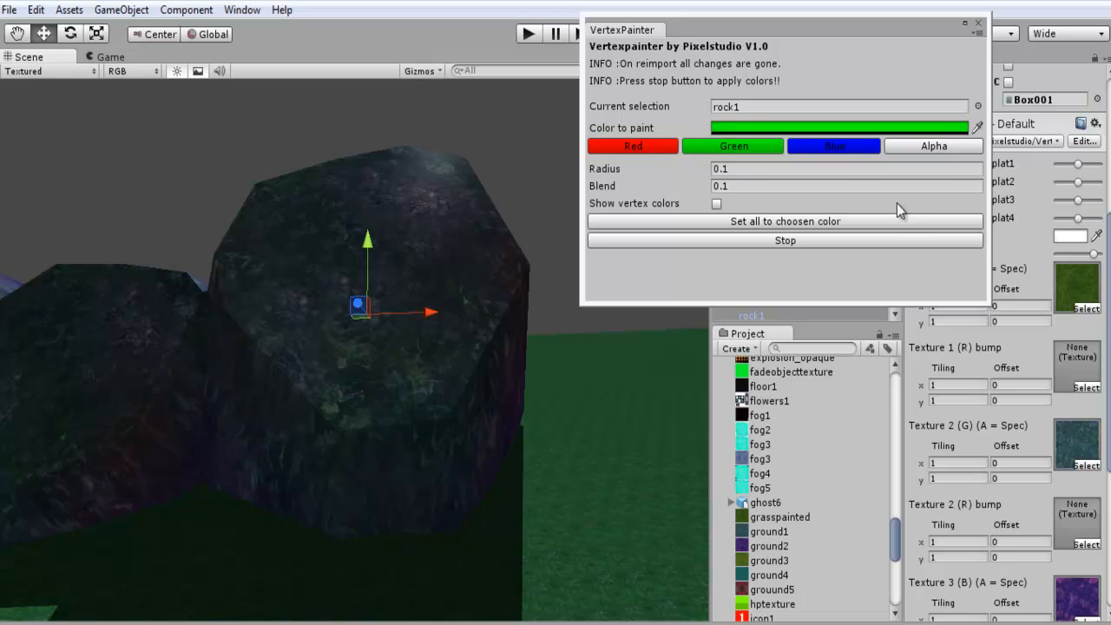
pyautogui.click(633, 146)
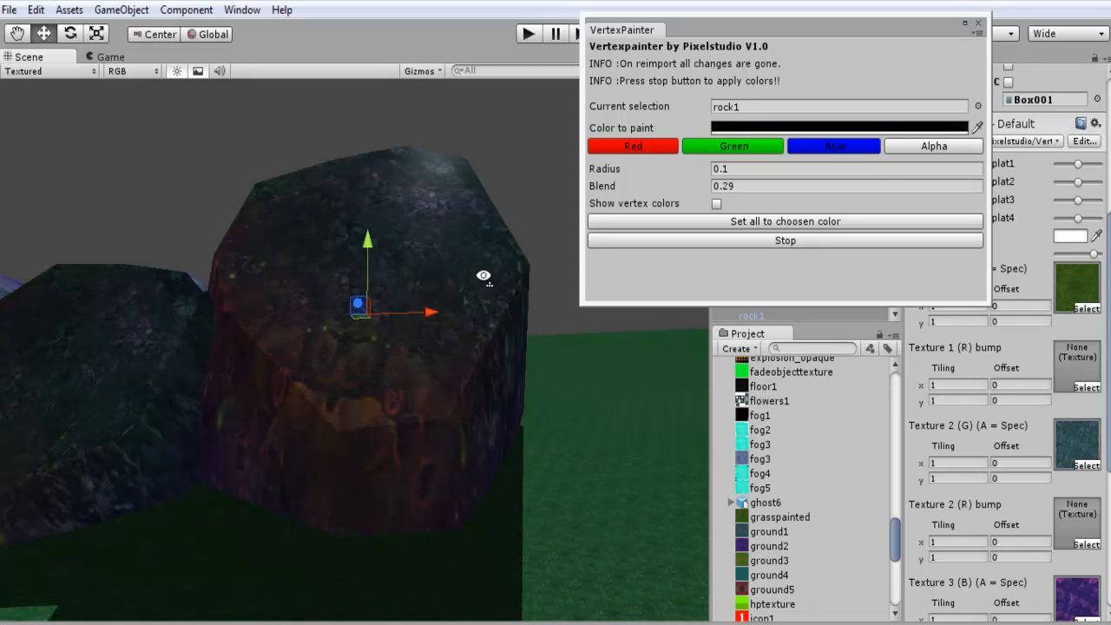
pyautogui.click(733, 145)
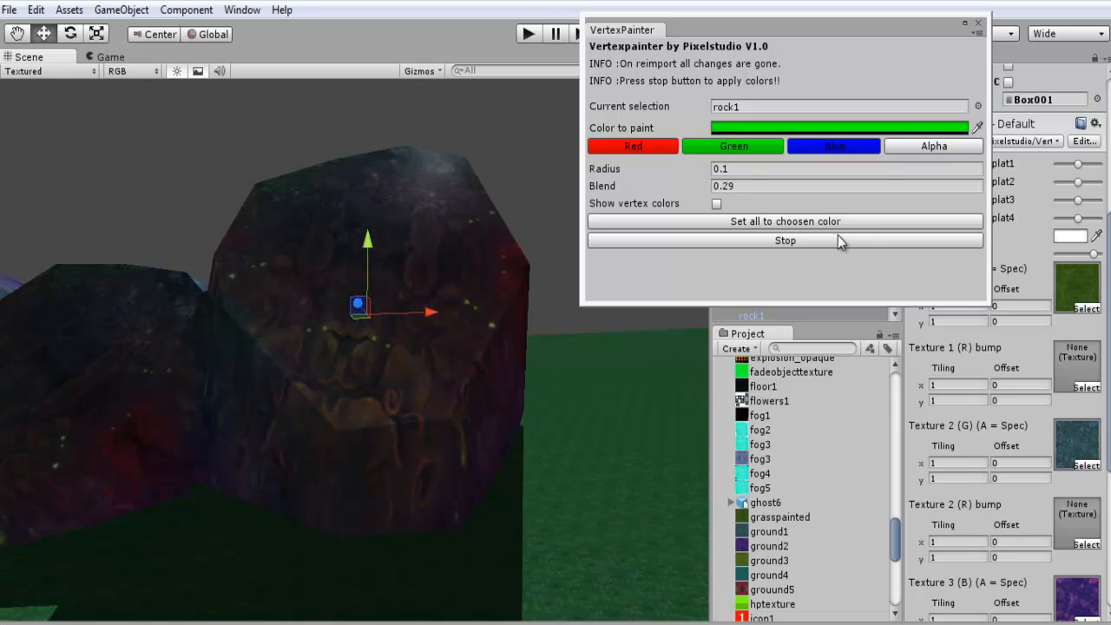
pyautogui.click(784, 240)
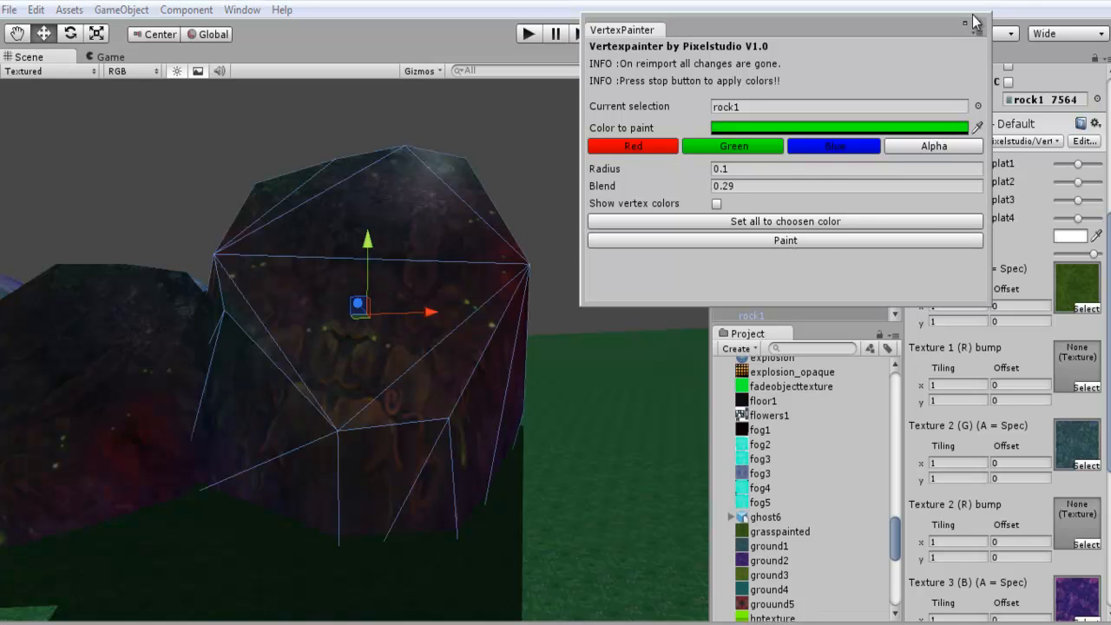
# Step: Close VertexPainter and orbit the Scene view to inspect the painted rock1
pyautogui.click(977, 24)
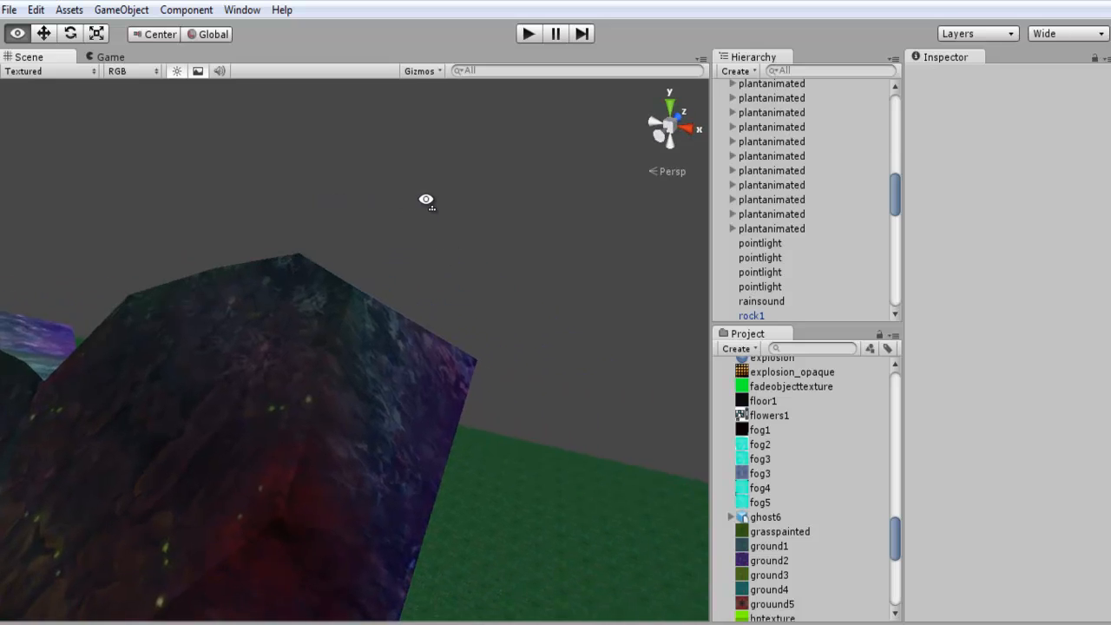
pyautogui.moveTo(425, 200); pyautogui.dragTo(301, 261)
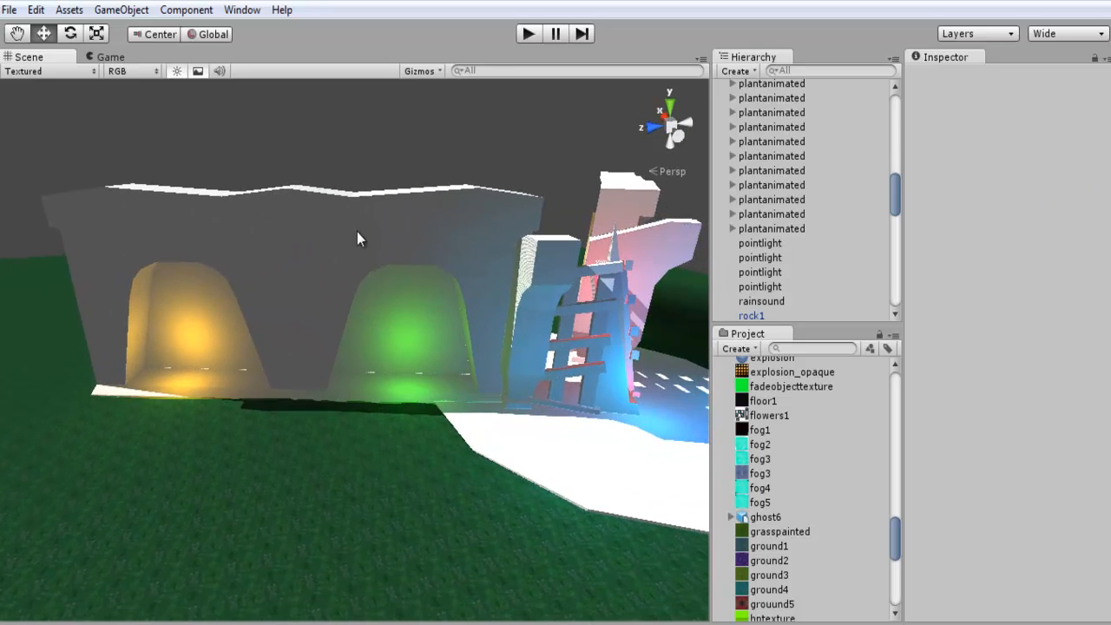
pyautogui.moveTo(263, 271)
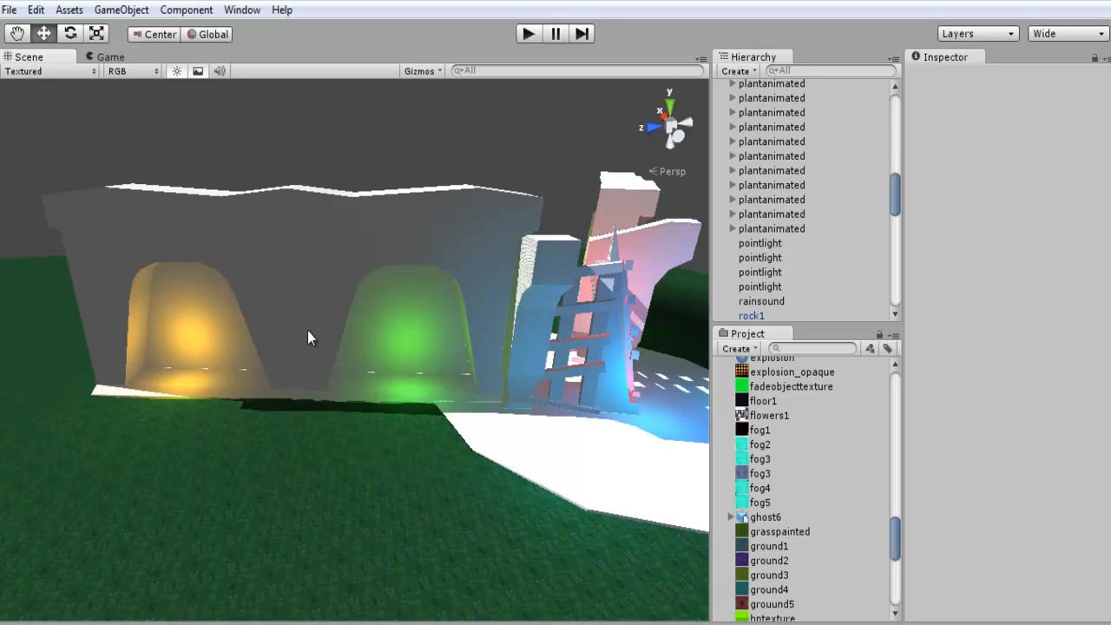
pyautogui.moveTo(98, 288)
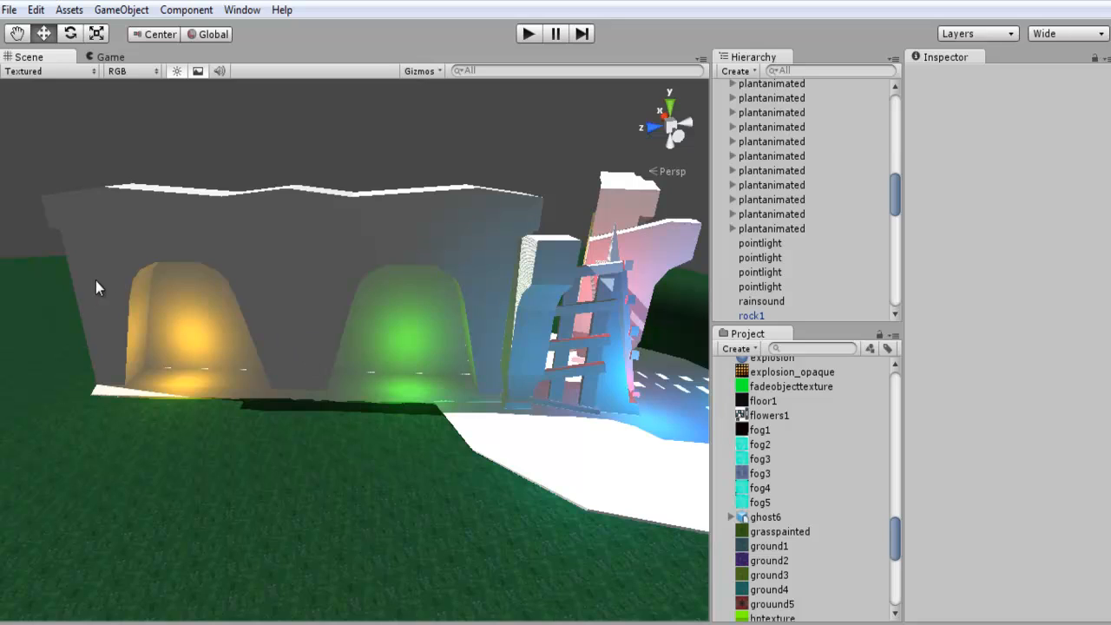
pyautogui.moveTo(565, 377)
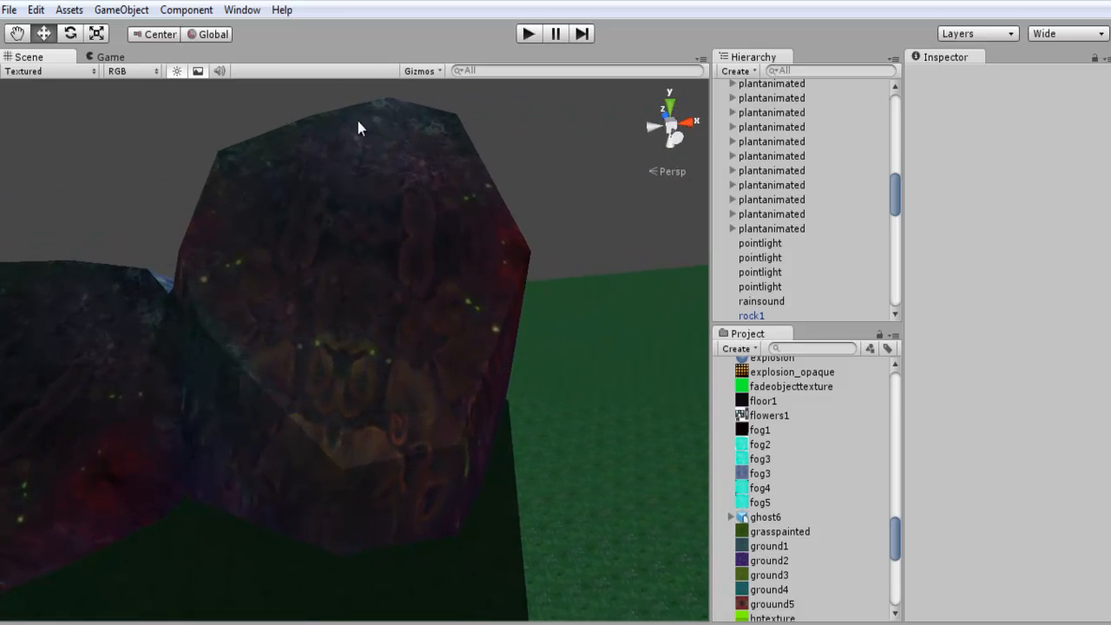
pyautogui.moveTo(388, 246)
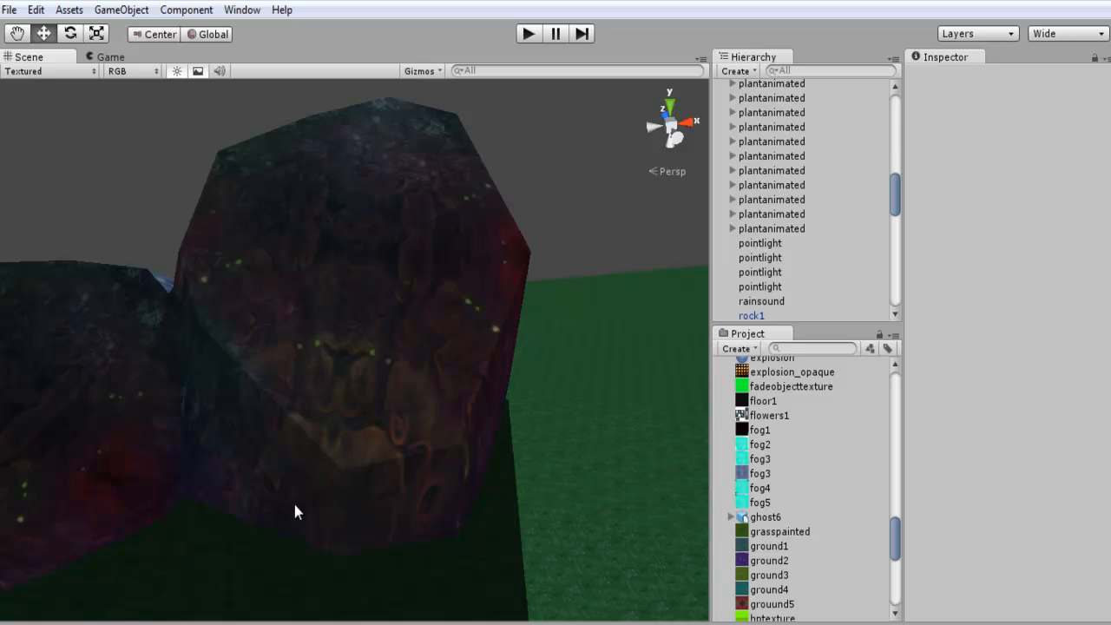
pyautogui.moveTo(286, 469)
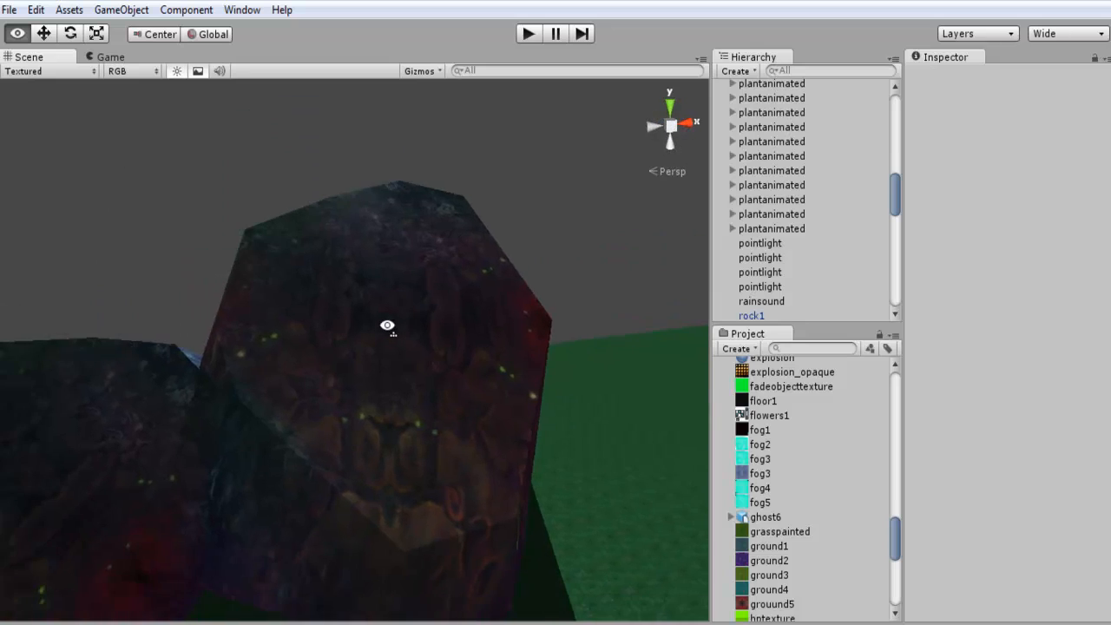
pyautogui.moveTo(387, 326); pyautogui.dragTo(380, 354)
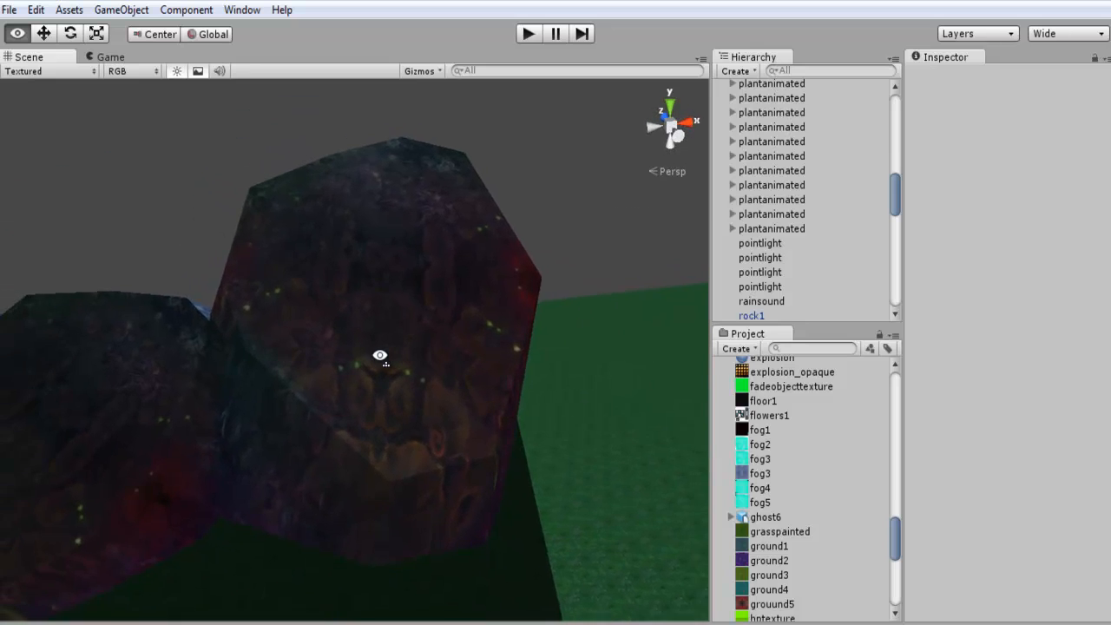